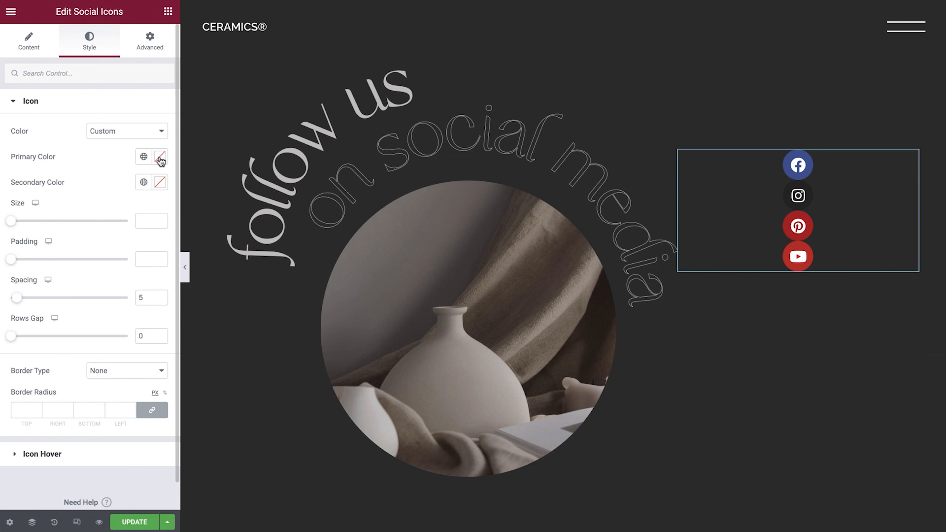
- Open the social icons' Primary Color picker and drag to adjust the shade
{"action": "left_click", "coordinate": [143, 157]}
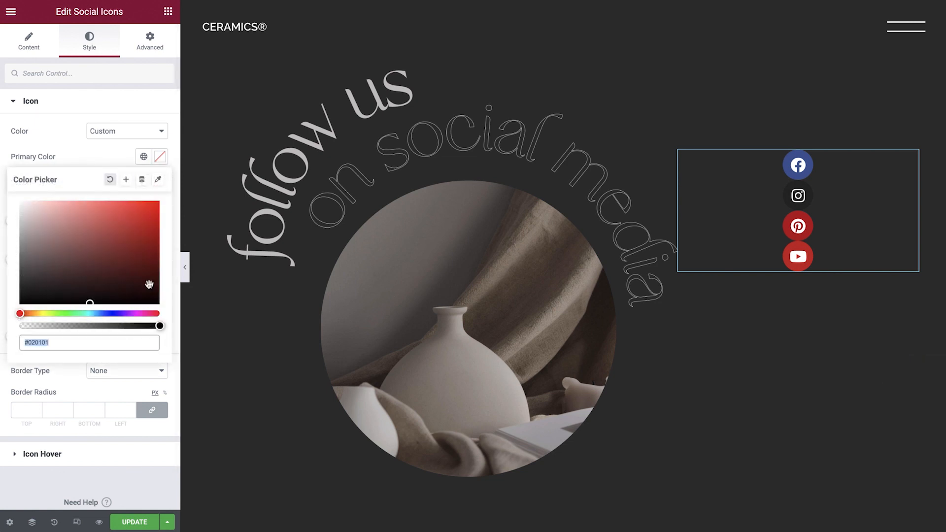
{"action": "left_click_drag", "start_coordinate": [160, 326], "coordinate": [19, 325]}
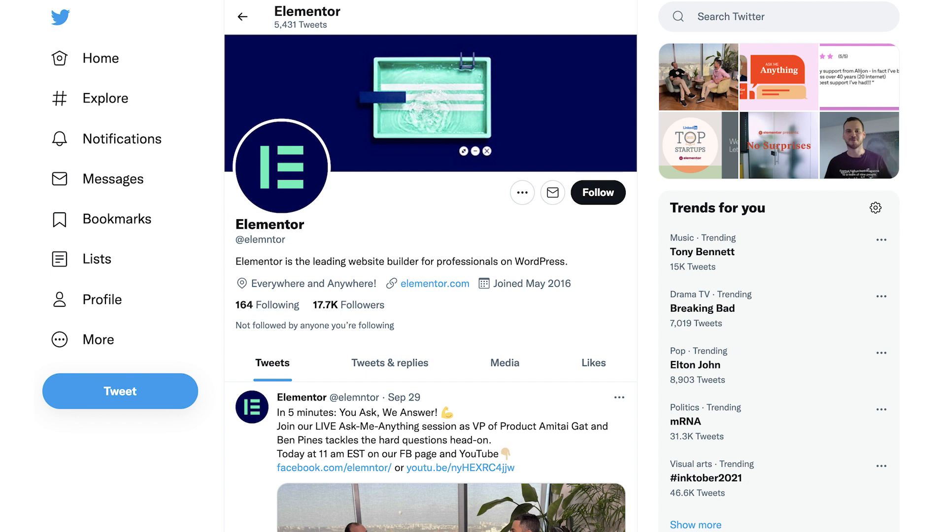
{"action": "scroll", "scroll_direction": "down", "scroll_amount": 3}
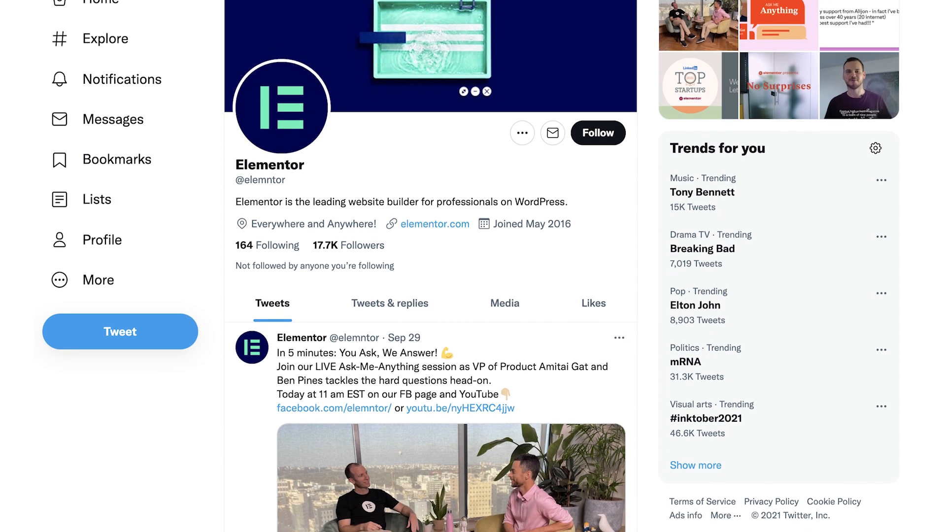
{"action": "scroll", "scroll_direction": "down", "scroll_amount": 3}
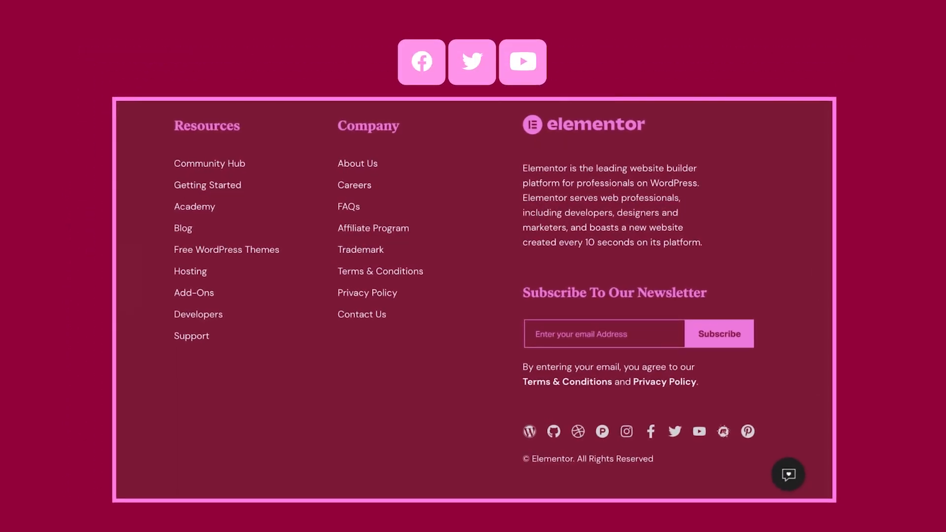
{"action": "mouse_move", "coordinate": [627, 431]}
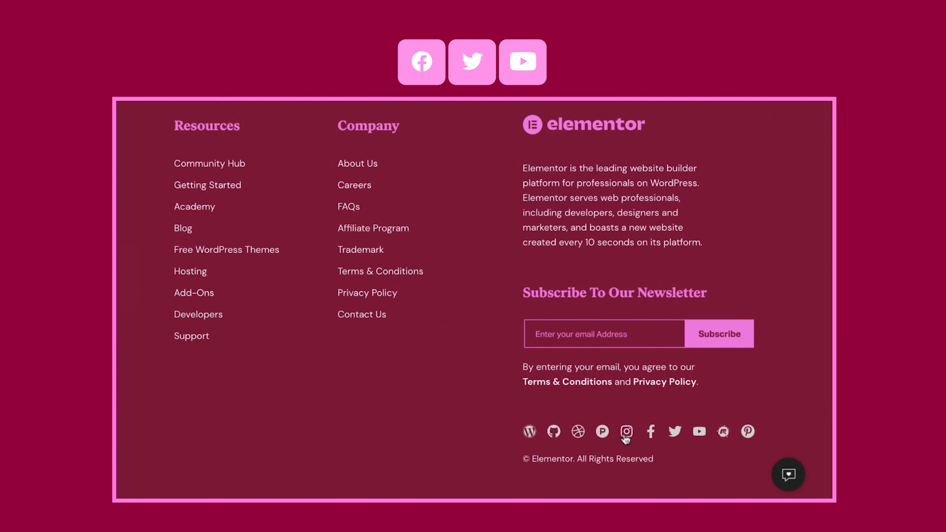
{"action": "left_click", "coordinate": [627, 432]}
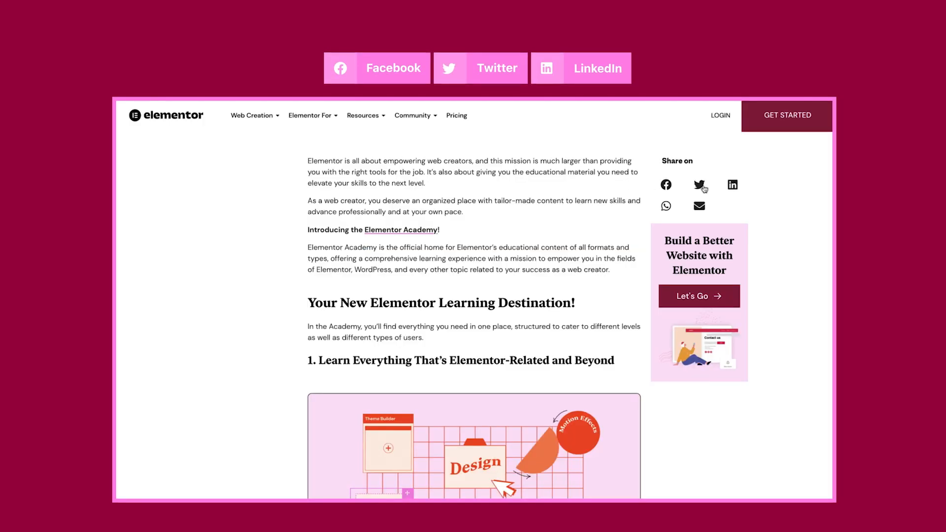
{"action": "left_click", "coordinate": [732, 185]}
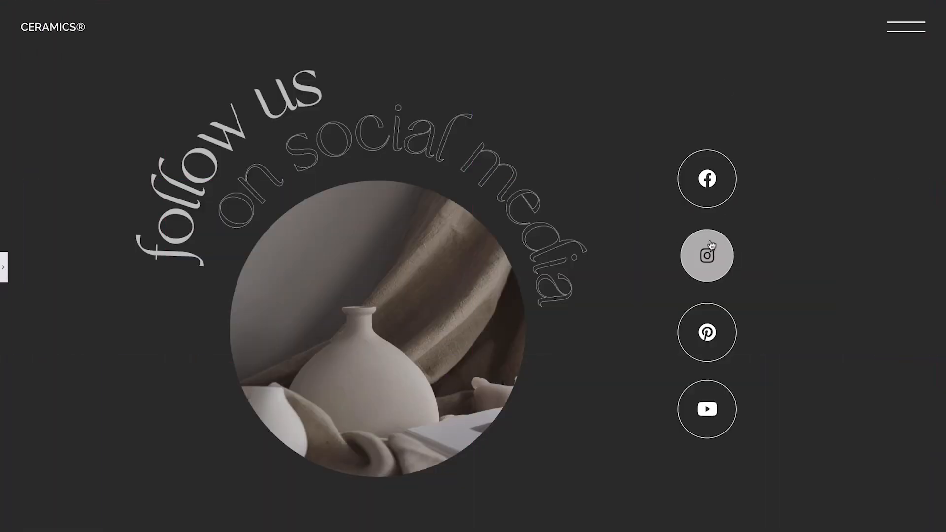
{"action": "mouse_move", "coordinate": [706, 333]}
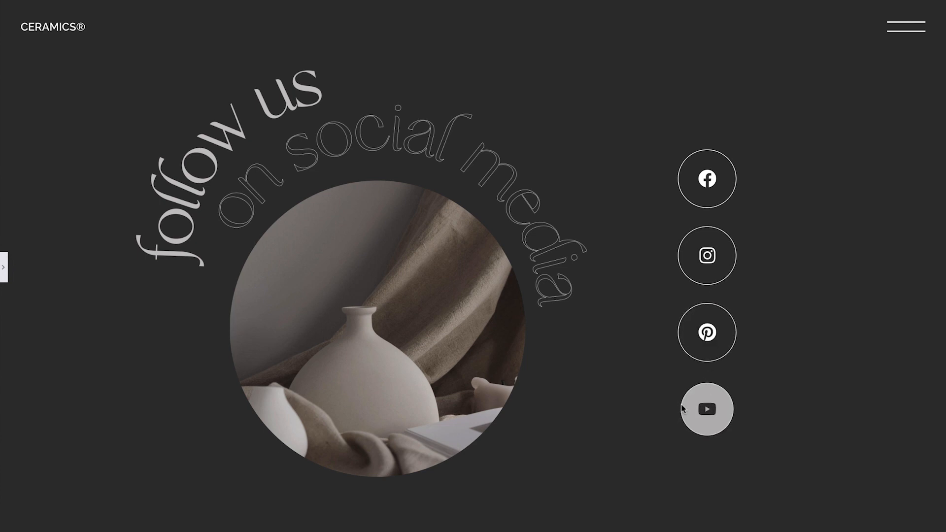
{"action": "left_click", "coordinate": [707, 409]}
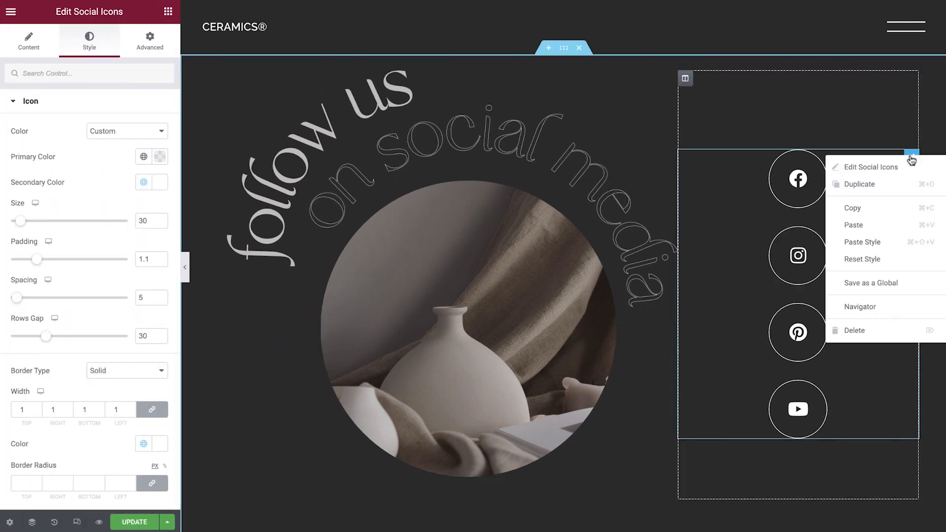
- Delete the styled Social Icons widget and drag a new one into the empty right column
{"action": "left_click", "coordinate": [861, 330]}
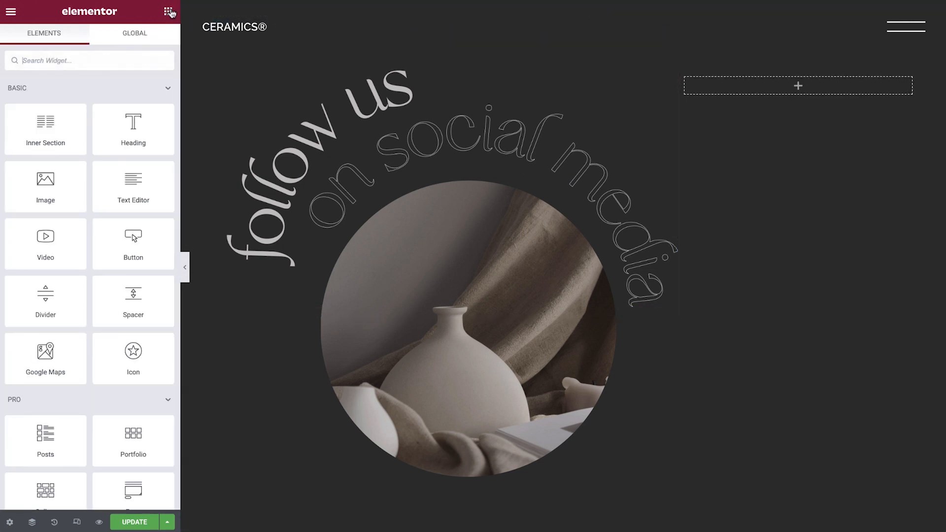
{"action": "type", "text": "so"}
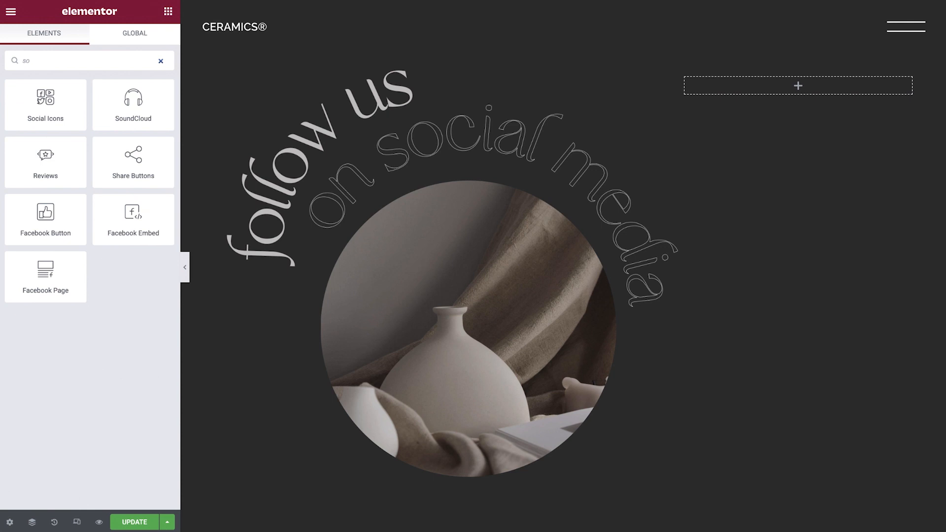
{"action": "mouse_move", "coordinate": [45, 104]}
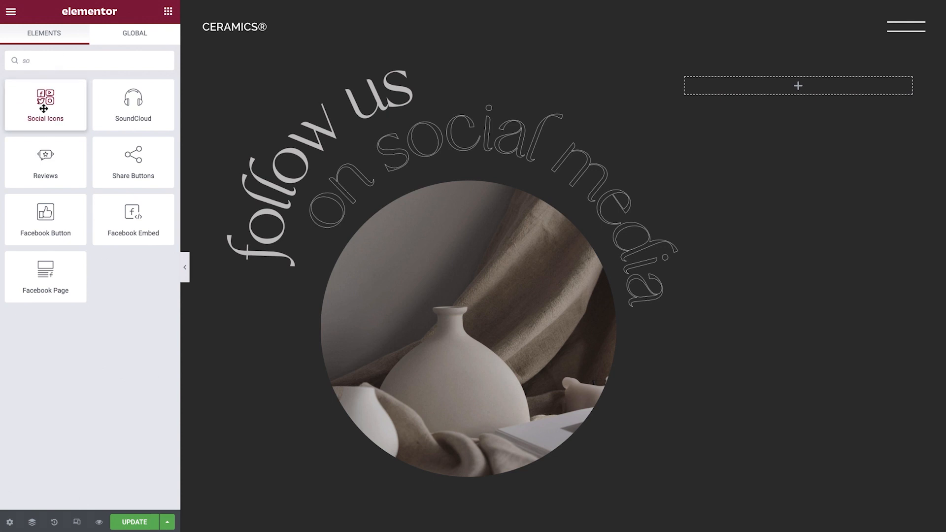
{"action": "left_click_drag", "start_coordinate": [45, 104], "coordinate": [799, 87]}
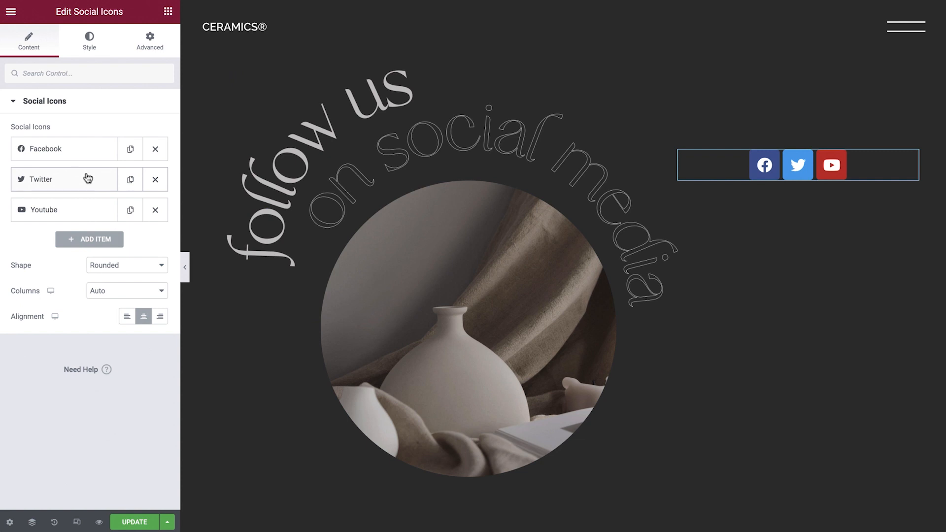
- Duplicate and delete the Facebook item, then add a new social icon item
{"action": "left_click", "coordinate": [130, 149]}
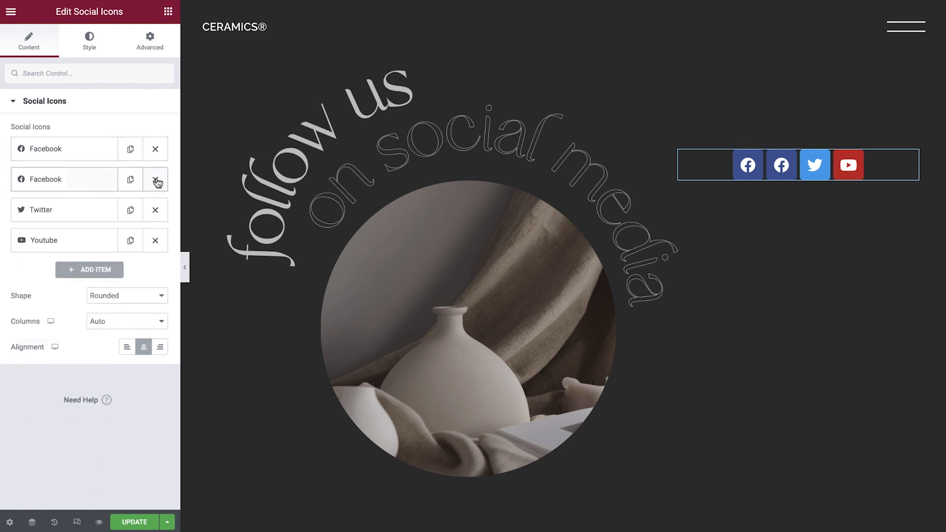
{"action": "left_click", "coordinate": [155, 182]}
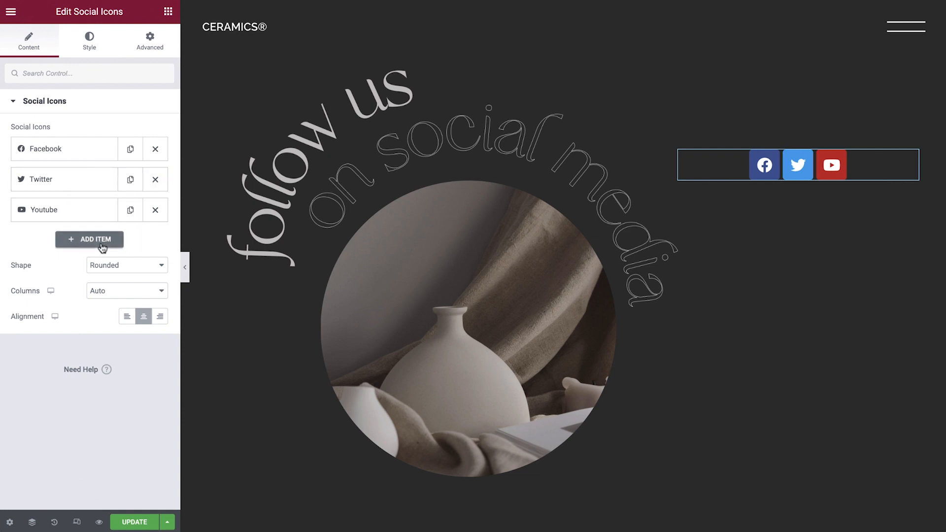
{"action": "left_click", "coordinate": [89, 240]}
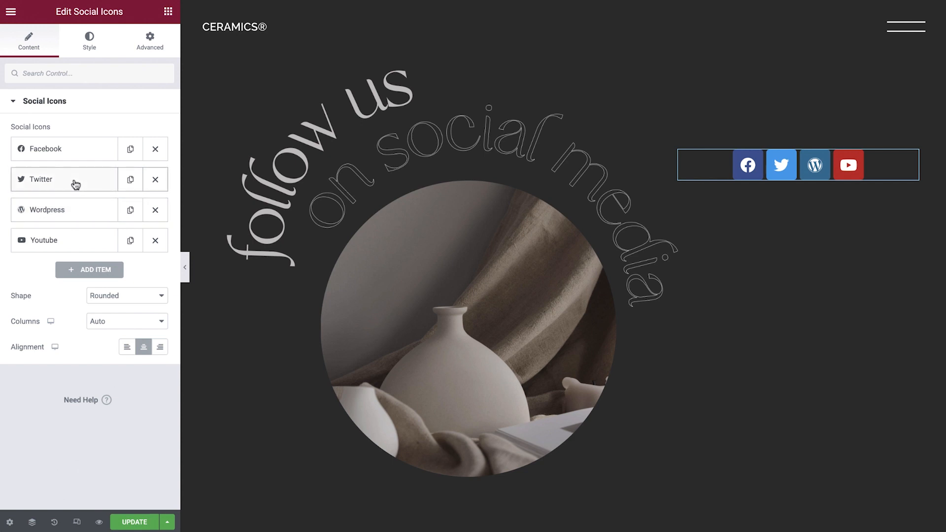
- Swap the Twitter item's icon for Instagram from the Icon Library
{"action": "left_click", "coordinate": [63, 179]}
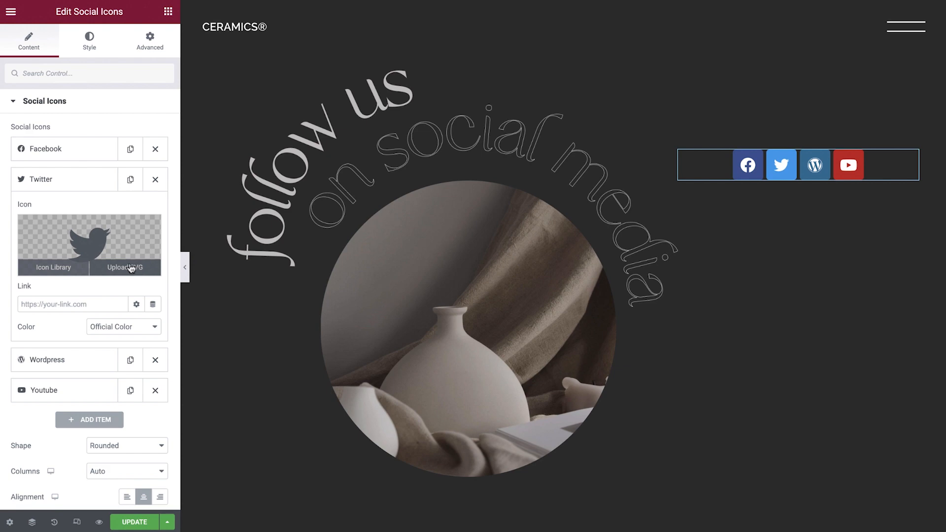
{"action": "left_click", "coordinate": [53, 267]}
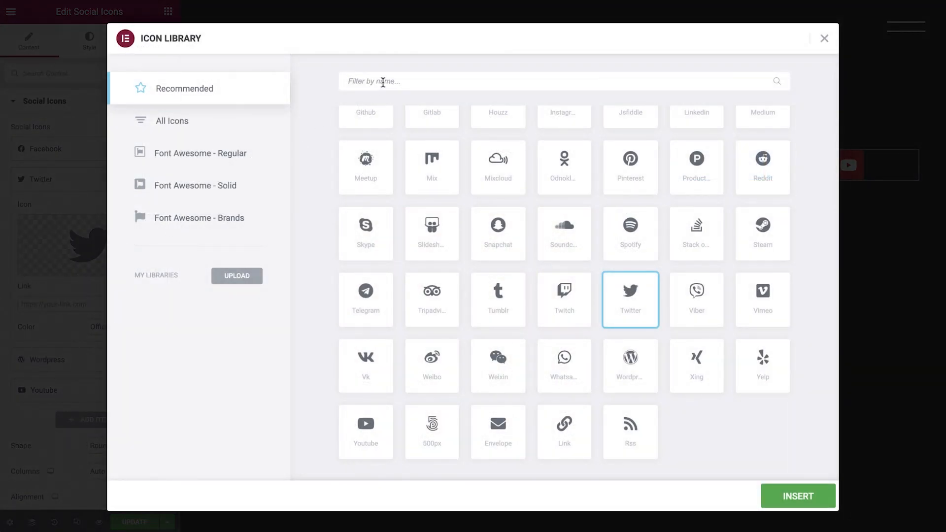
{"action": "type", "text": "in"}
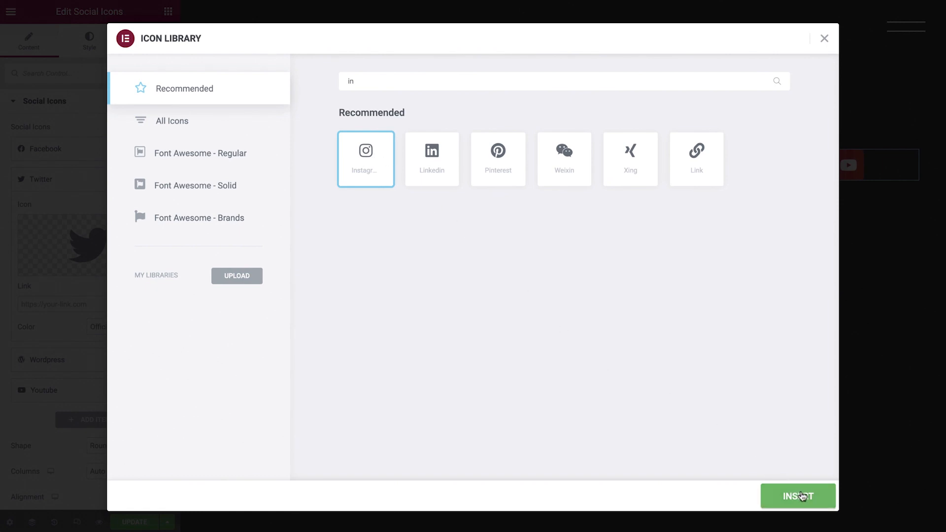
{"action": "left_click", "coordinate": [798, 496]}
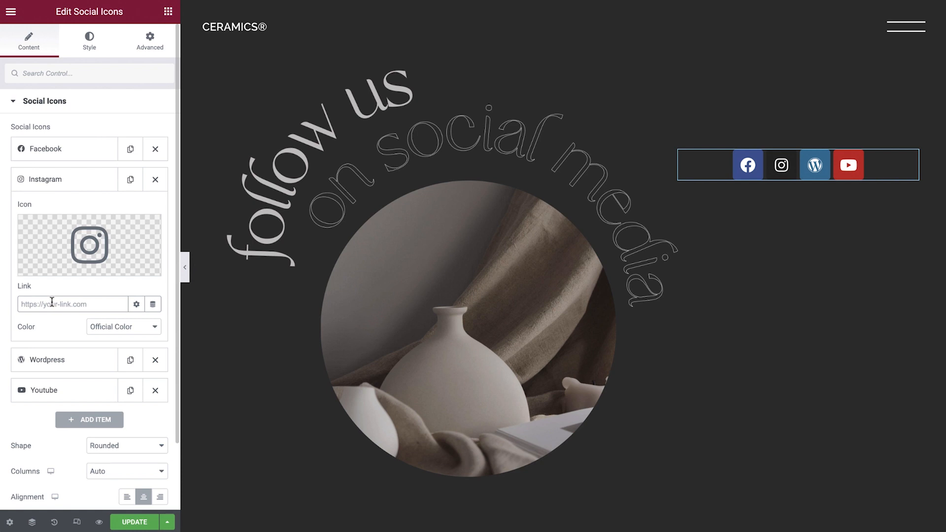
{"action": "type", "text": "https://www.instagram.com/cera-mics/"}
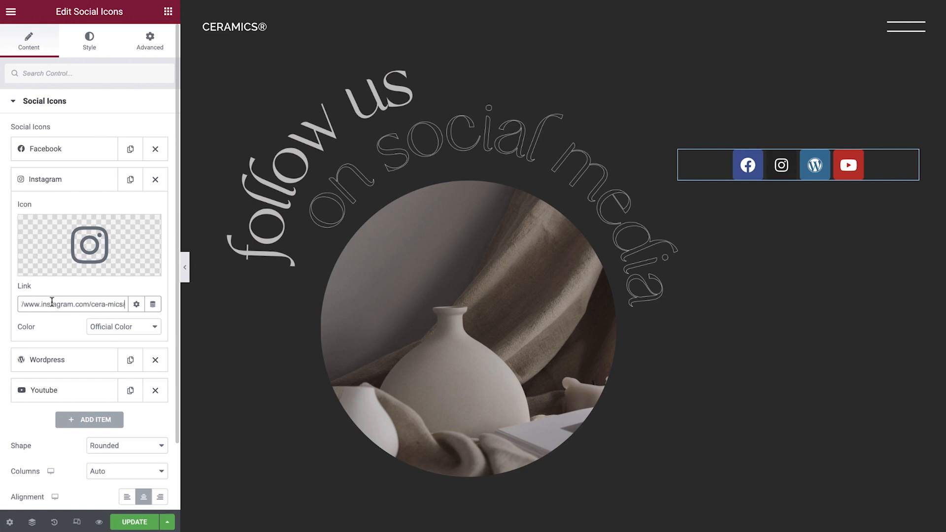
{"action": "left_click", "coordinate": [154, 304]}
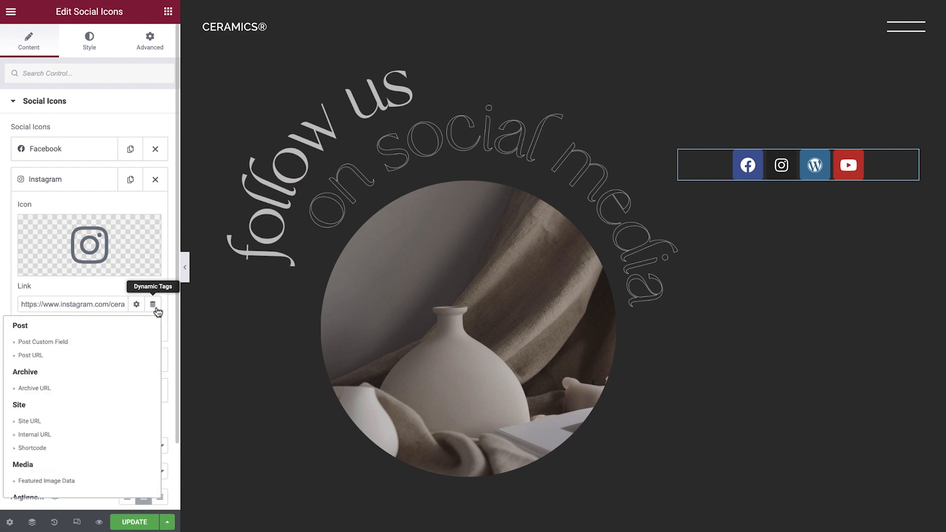
{"action": "scroll", "scroll_direction": "down", "scroll_amount": 3}
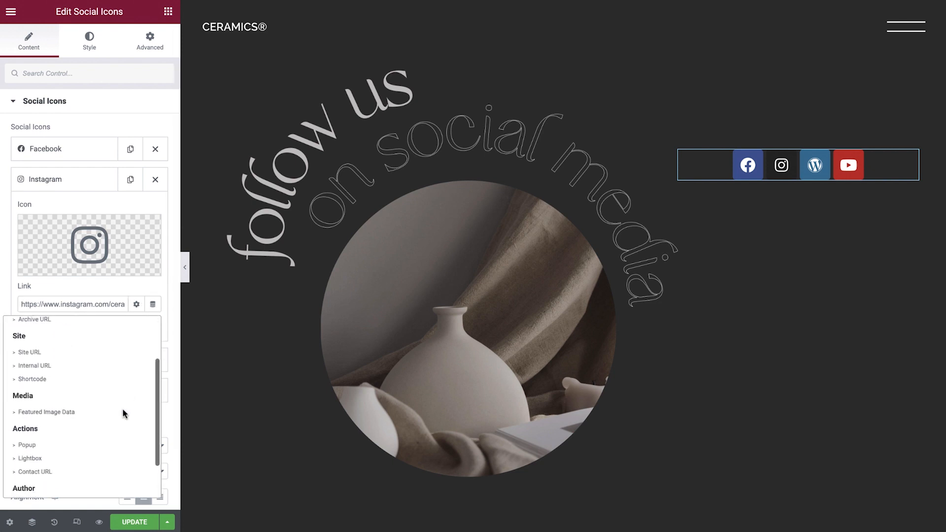
{"action": "scroll", "scroll_direction": "down", "scroll_amount": 3}
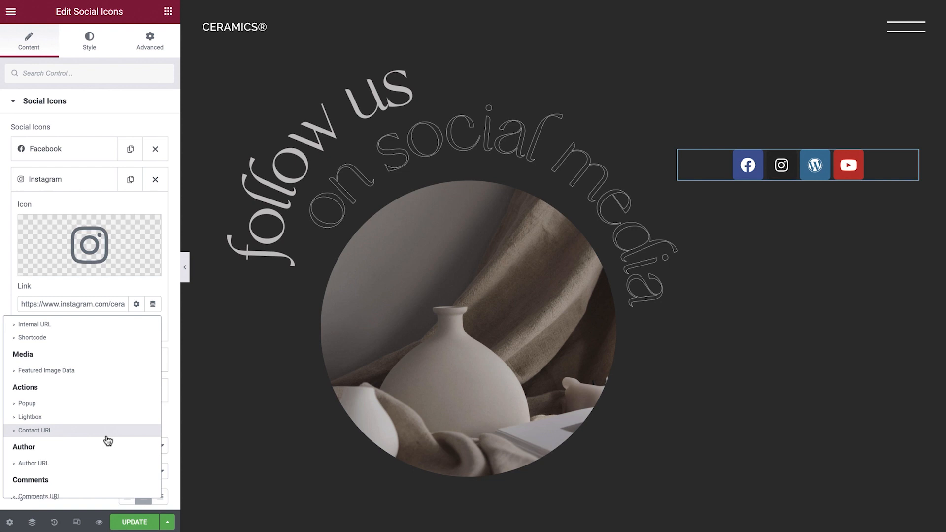
{"action": "left_click", "coordinate": [155, 304]}
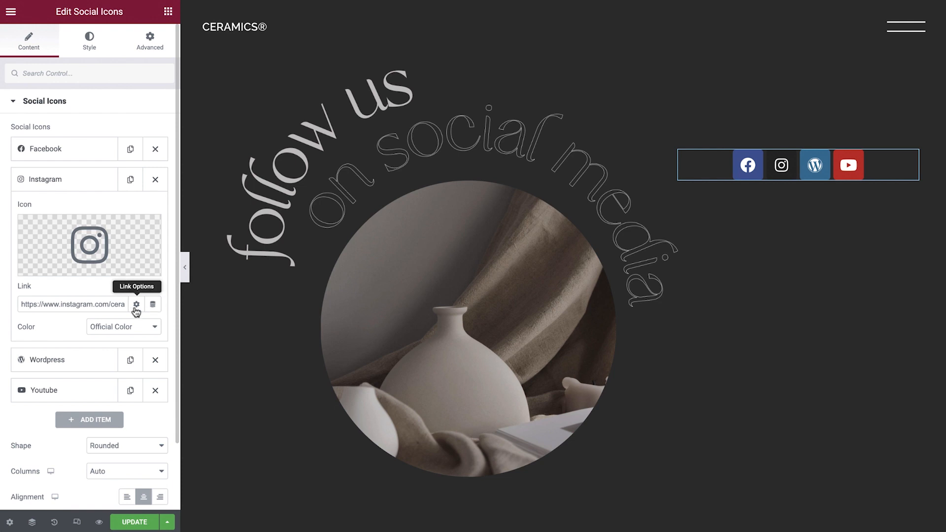
{"action": "left_click", "coordinate": [136, 304]}
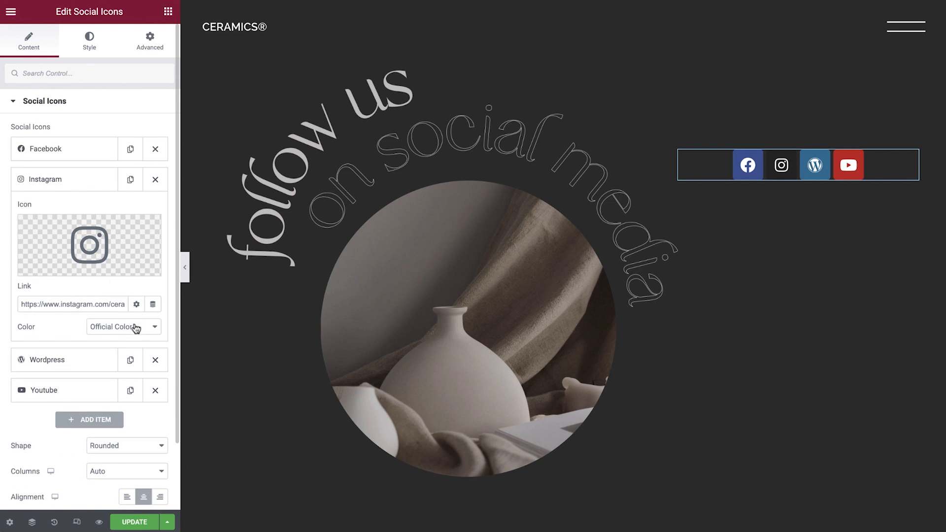
- Set the Instagram item's Color to Custom with global White as its primary colour
{"action": "left_click", "coordinate": [123, 327]}
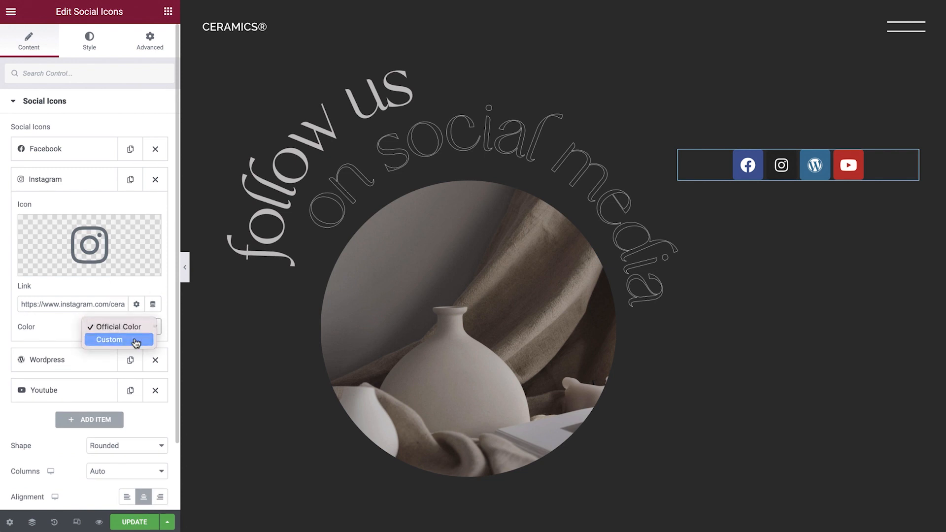
{"action": "left_click", "coordinate": [109, 340]}
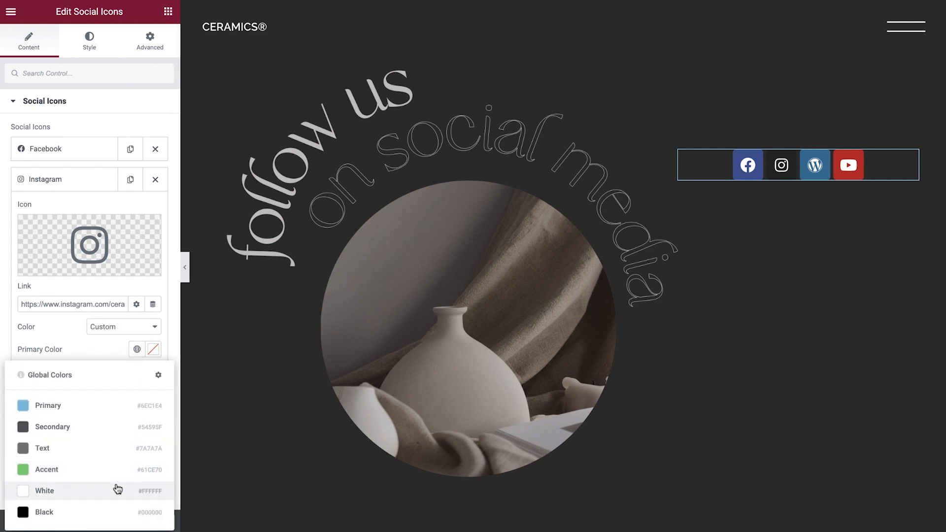
{"action": "left_click", "coordinate": [45, 491]}
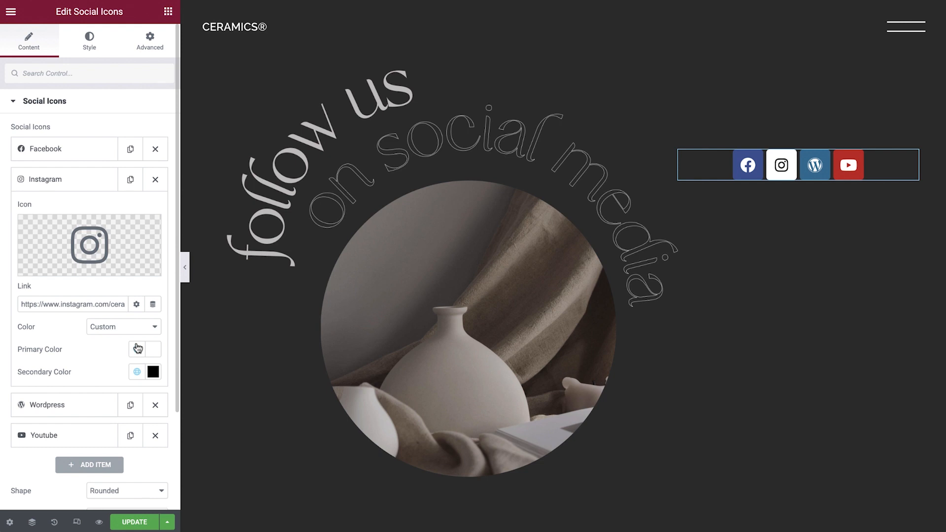
{"action": "left_click", "coordinate": [122, 326]}
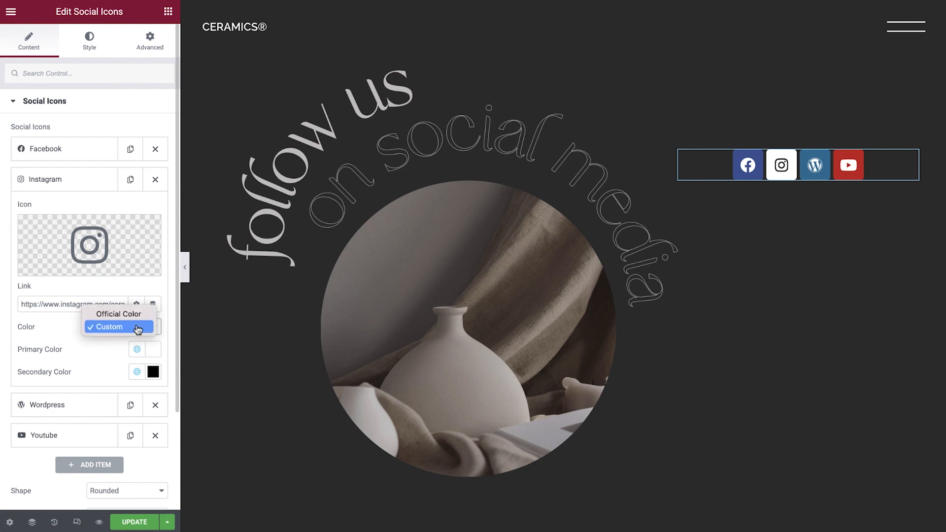
{"action": "left_click", "coordinate": [118, 314]}
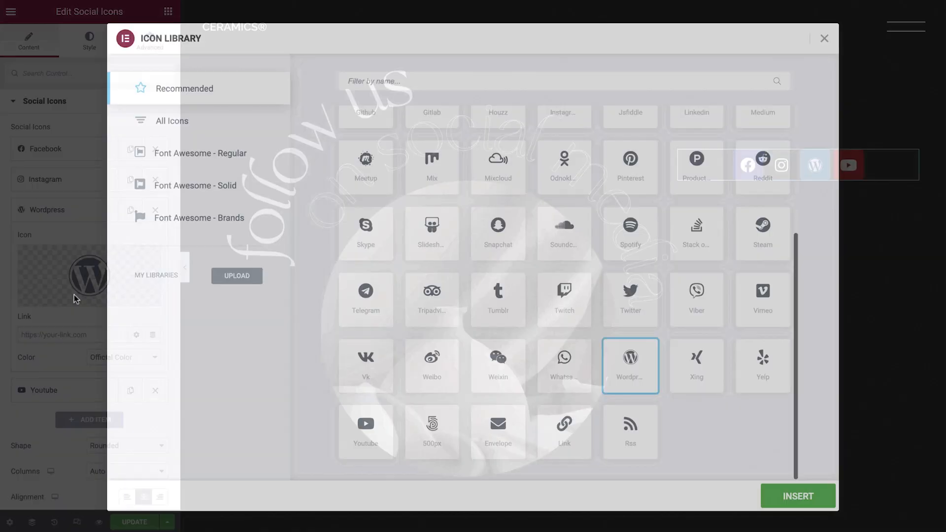
- Insert the Pinterest icon from a 'pint' library search and collapse the item
{"action": "type", "text": "pint"}
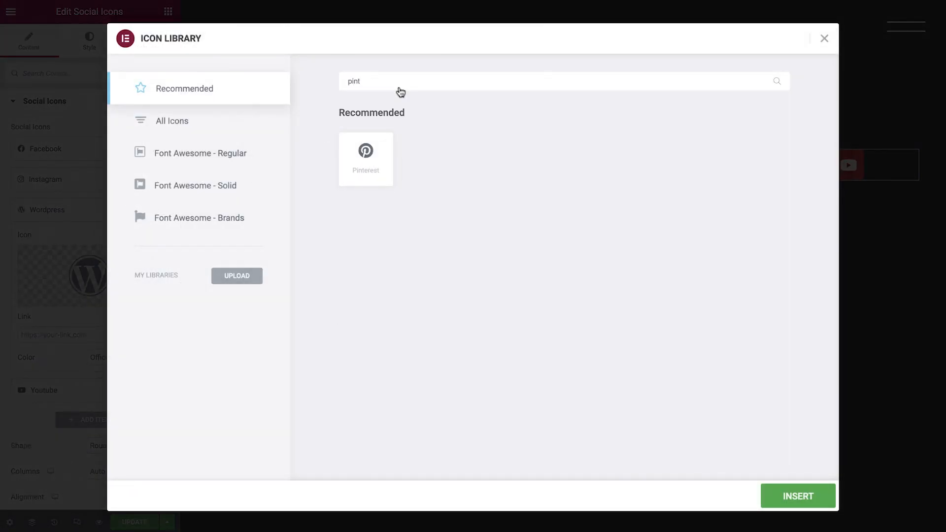
{"action": "left_click", "coordinate": [798, 496]}
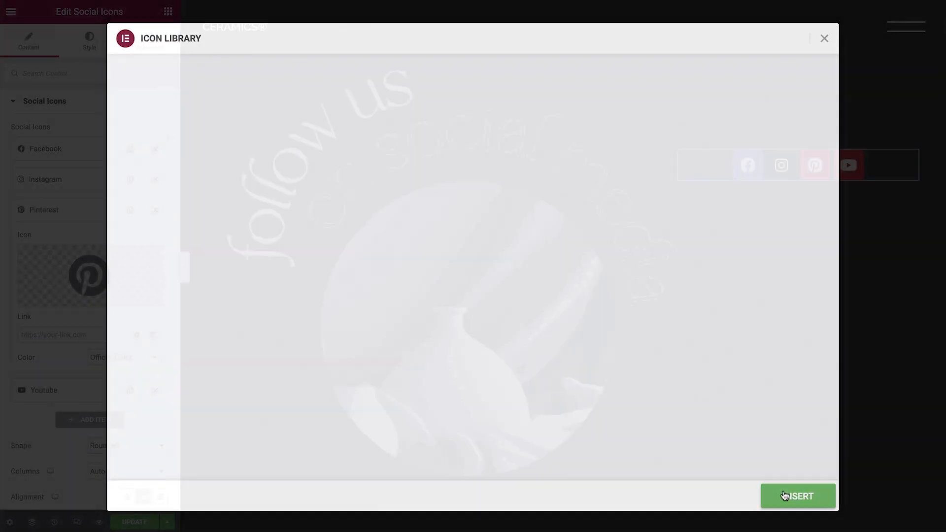
{"action": "left_click", "coordinate": [798, 496]}
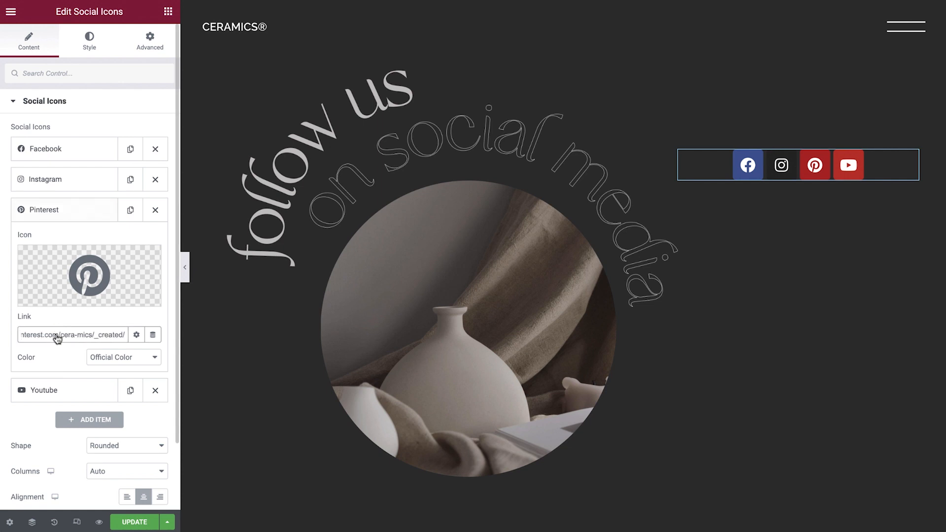
{"action": "left_click", "coordinate": [44, 209]}
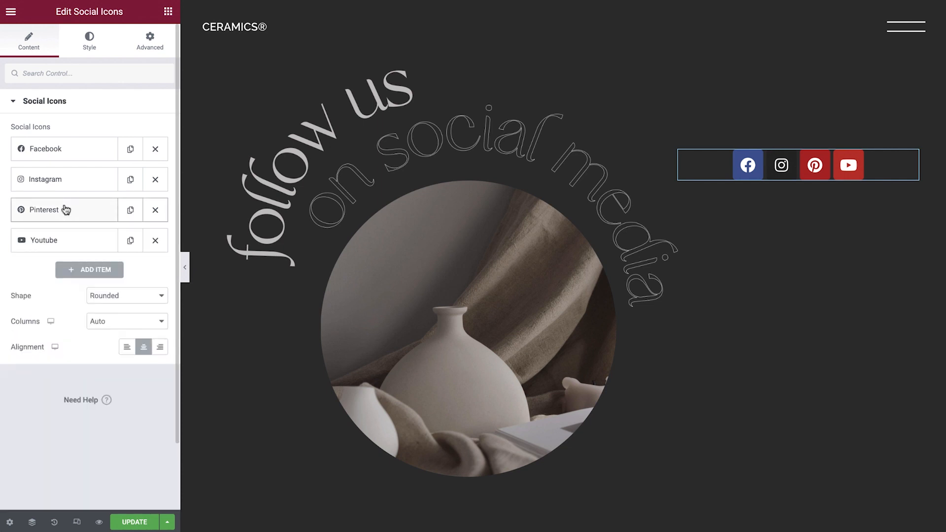
- Set the icons' Shape to Circle and Columns to 1
{"action": "left_click", "coordinate": [127, 296]}
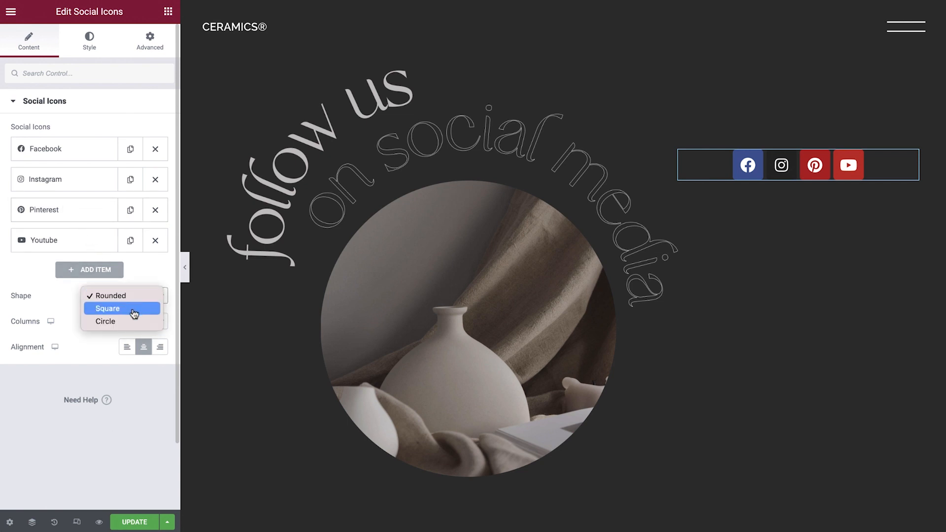
{"action": "left_click", "coordinate": [105, 321]}
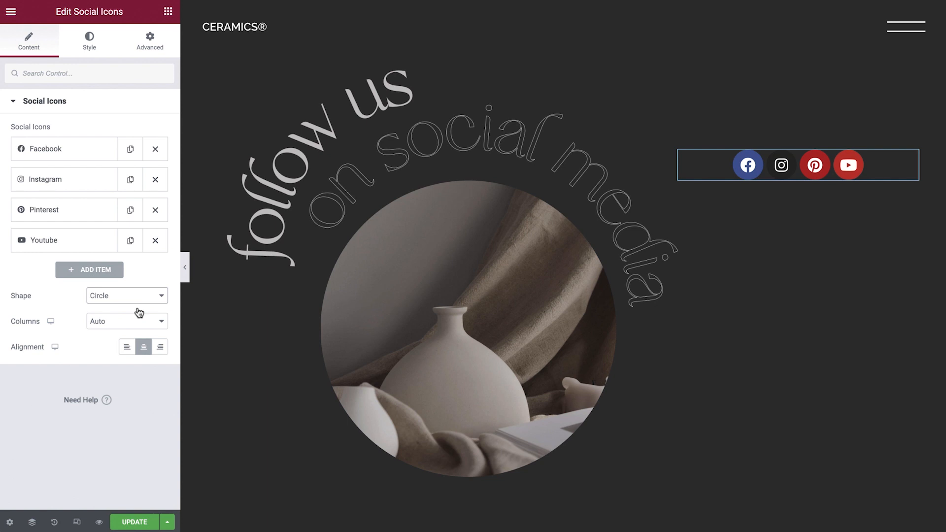
{"action": "left_click", "coordinate": [127, 320]}
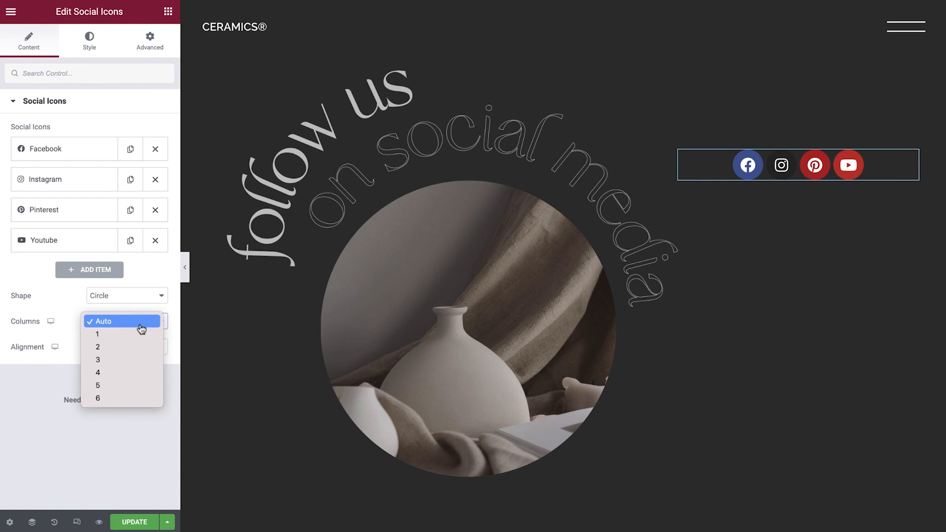
{"action": "left_click", "coordinate": [97, 334]}
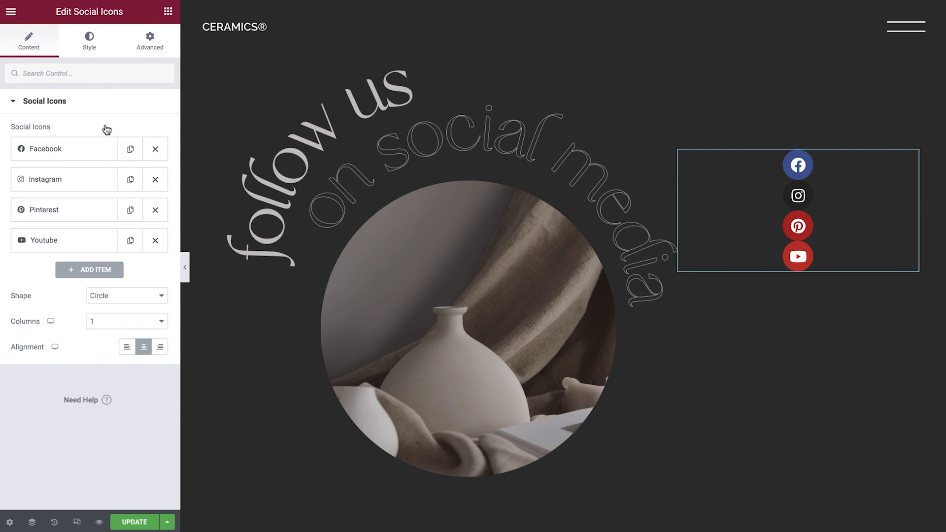
- Switch the social icons' colour to Custom in the Style tab
{"action": "left_click", "coordinate": [88, 41]}
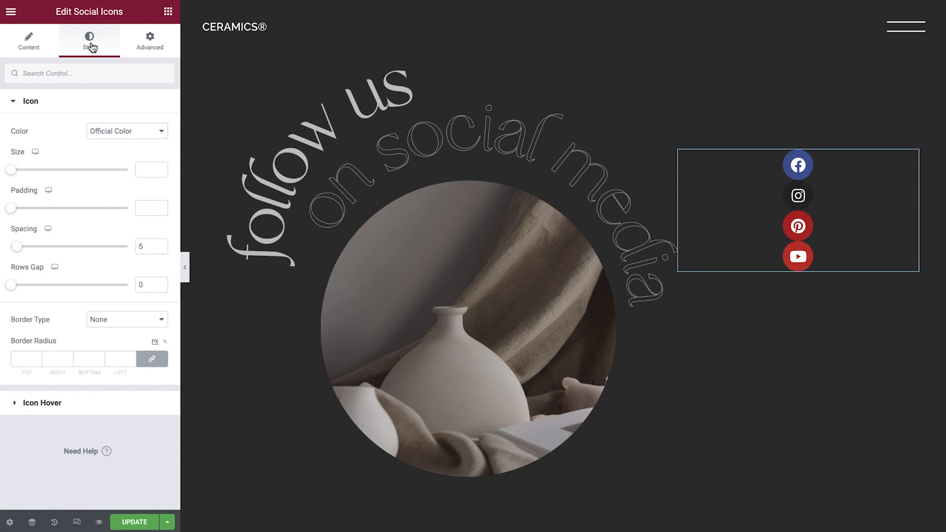
{"action": "mouse_move", "coordinate": [116, 136]}
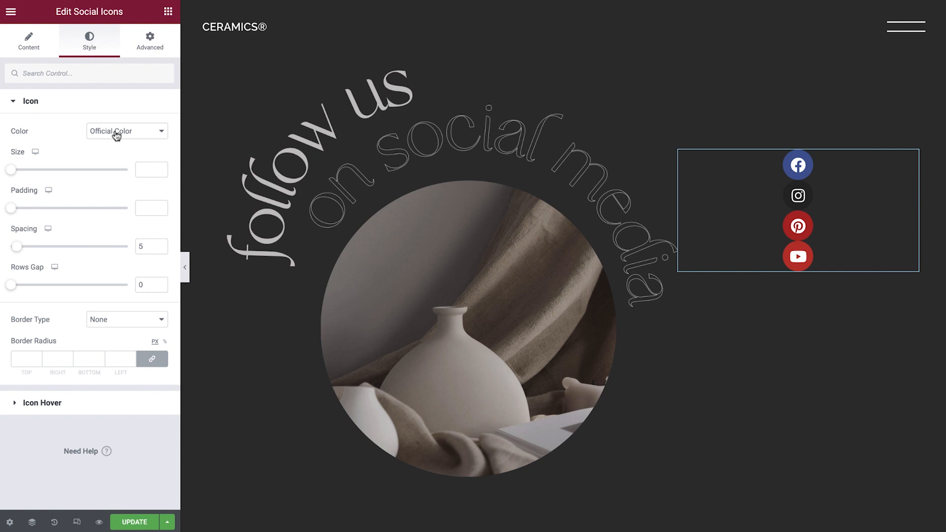
{"action": "left_click", "coordinate": [125, 131]}
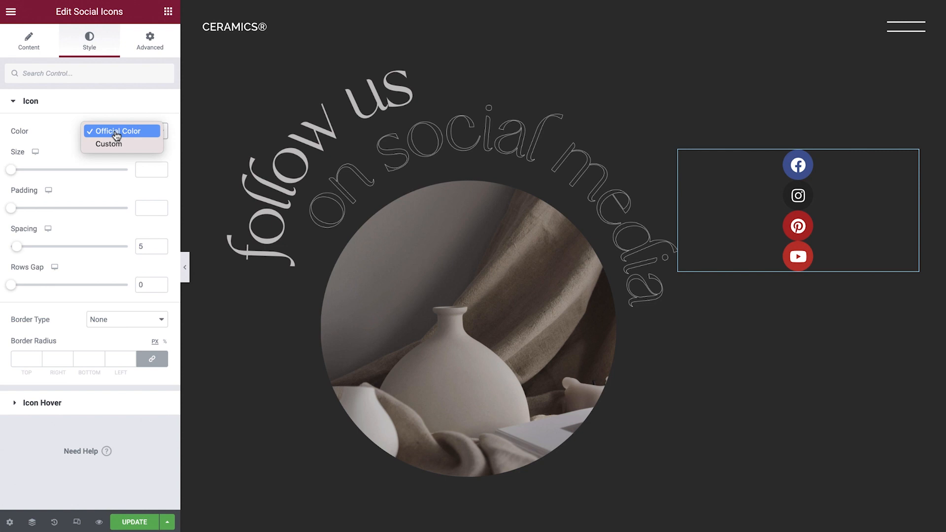
{"action": "mouse_move", "coordinate": [109, 144]}
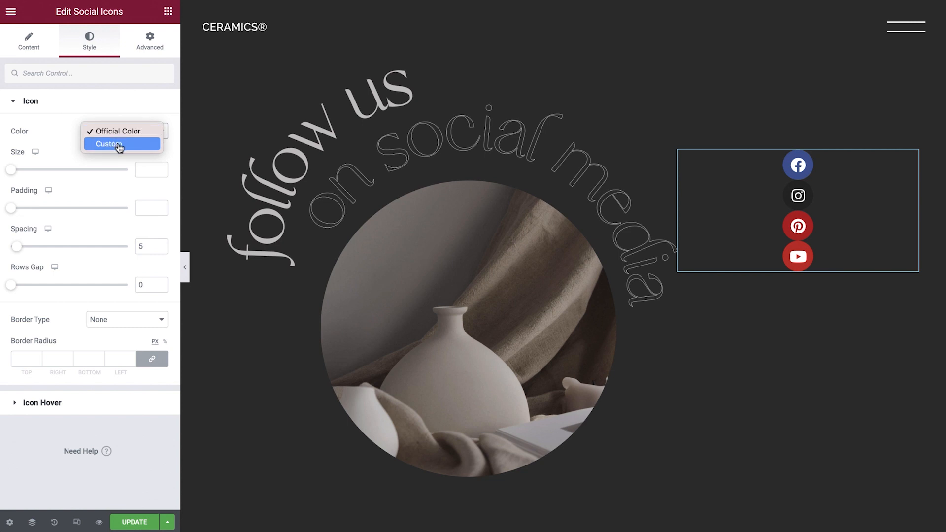
{"action": "left_click", "coordinate": [108, 144]}
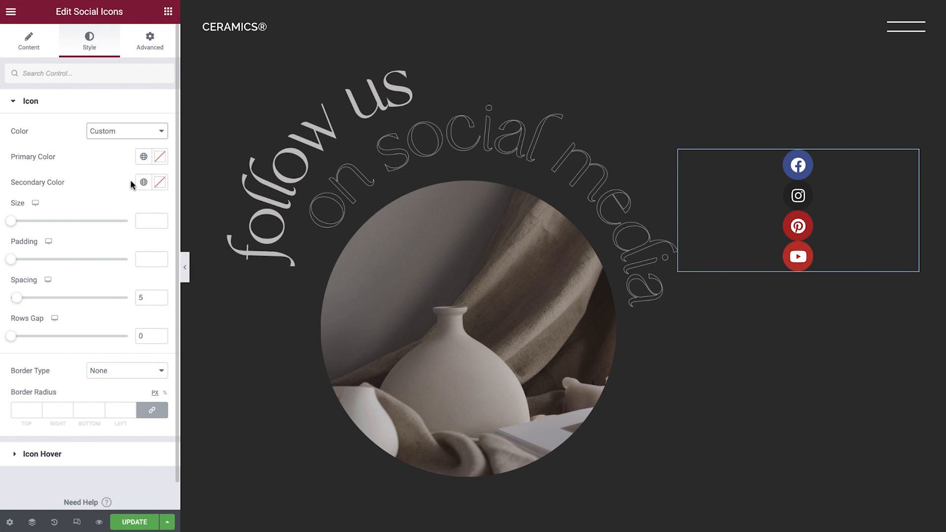
- Drag the primary colour's alpha to 0 and make the secondary colour global White
{"action": "left_click", "coordinate": [143, 156]}
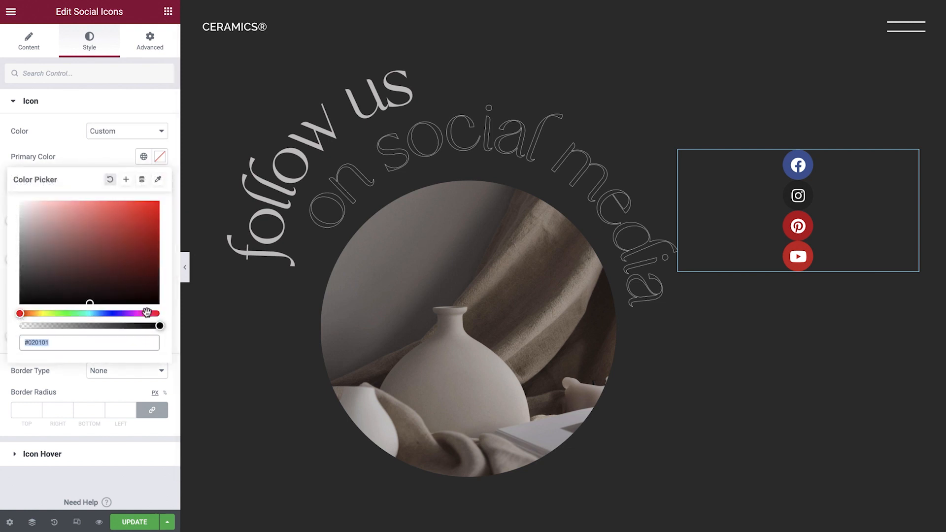
{"action": "left_click_drag", "start_coordinate": [160, 326], "coordinate": [91, 325]}
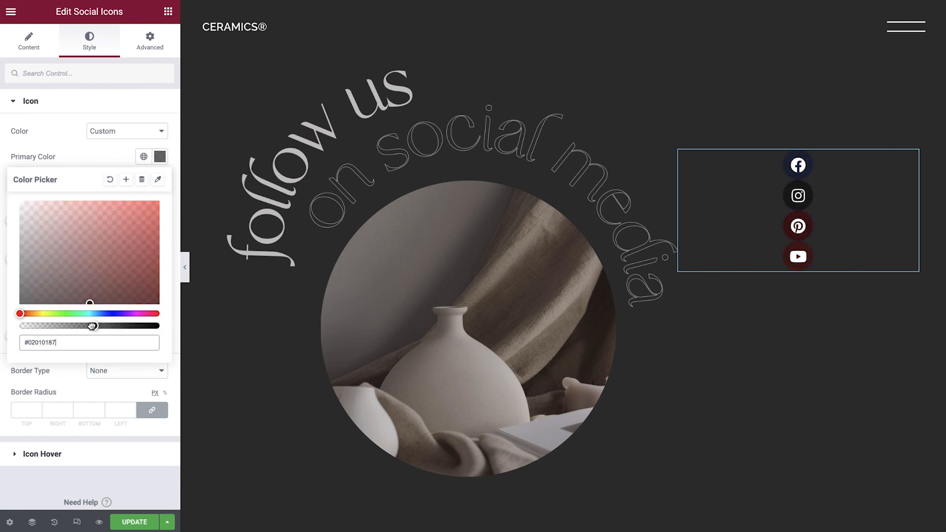
{"action": "left_click_drag", "start_coordinate": [91, 326], "coordinate": [21, 325]}
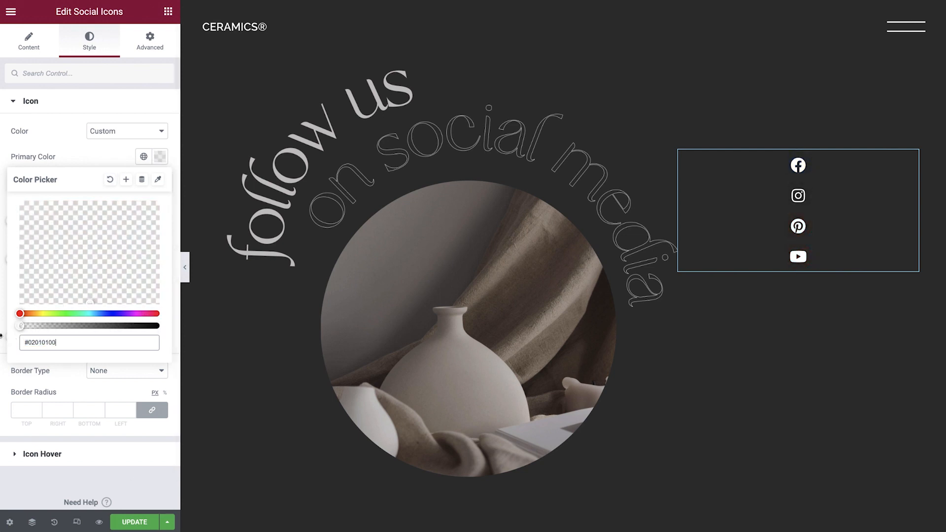
{"action": "left_click", "coordinate": [117, 159]}
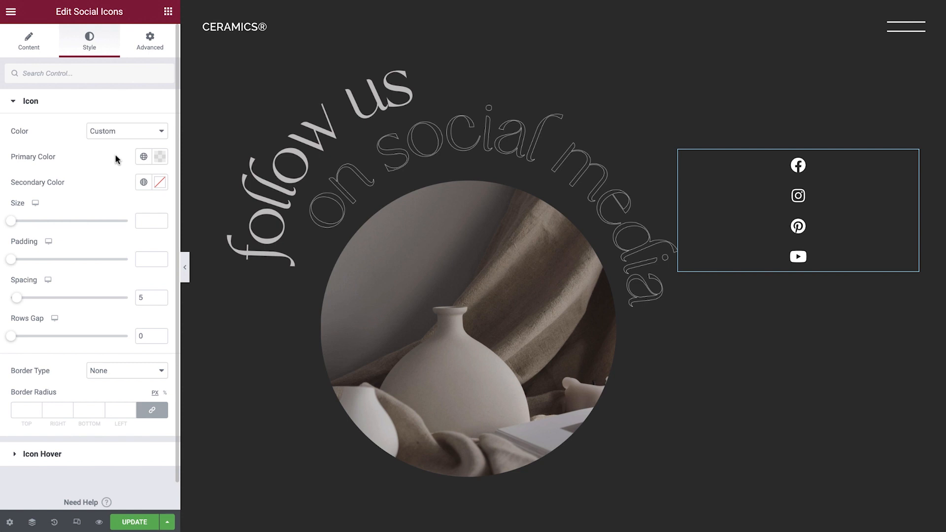
{"action": "left_click", "coordinate": [144, 182]}
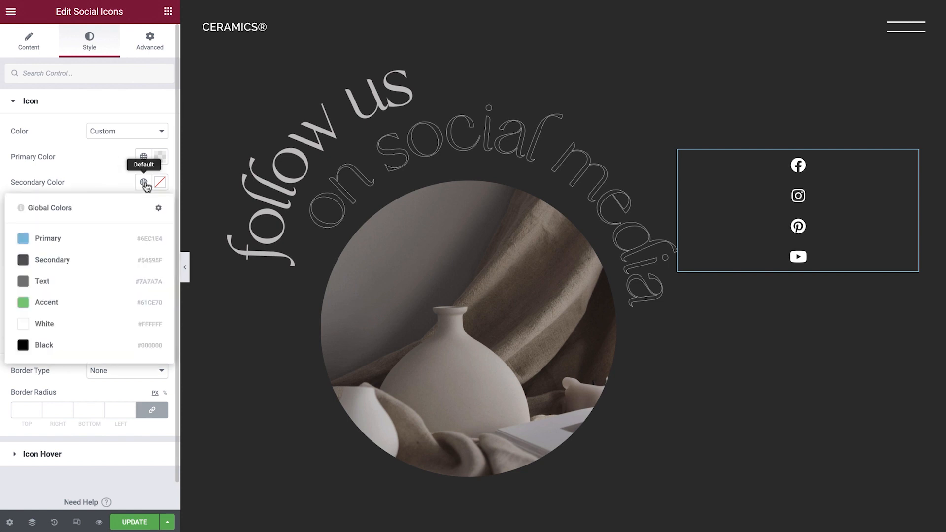
{"action": "left_click", "coordinate": [144, 183]}
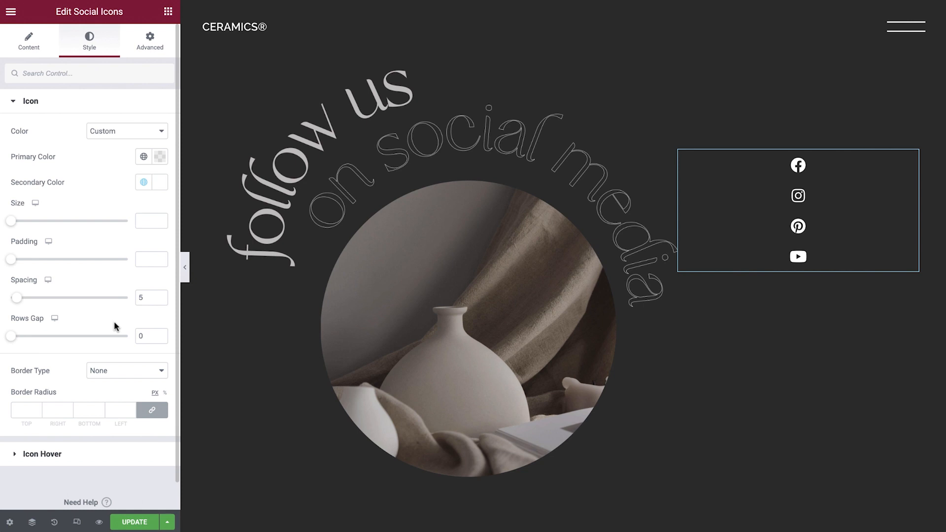
{"action": "mouse_move", "coordinate": [127, 378]}
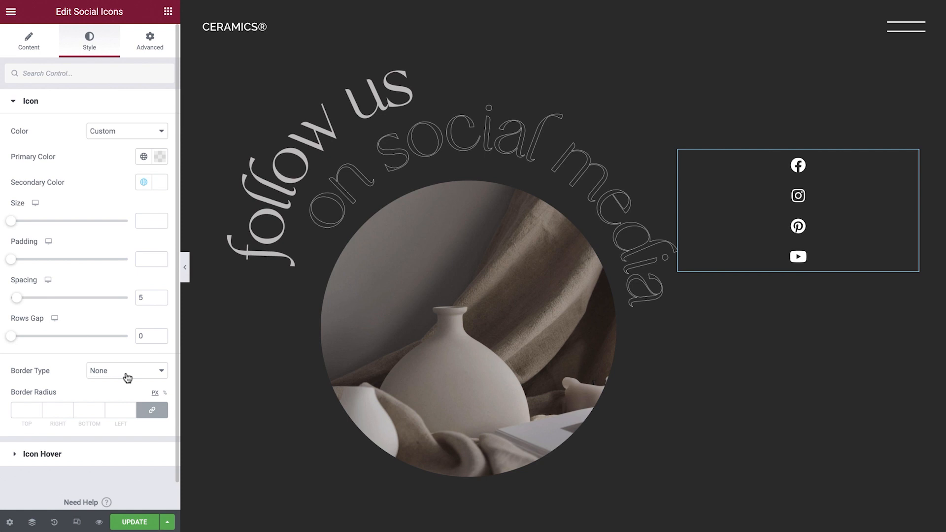
- Set the icons' Border Type to Solid with a width of 1
{"action": "left_click", "coordinate": [125, 371]}
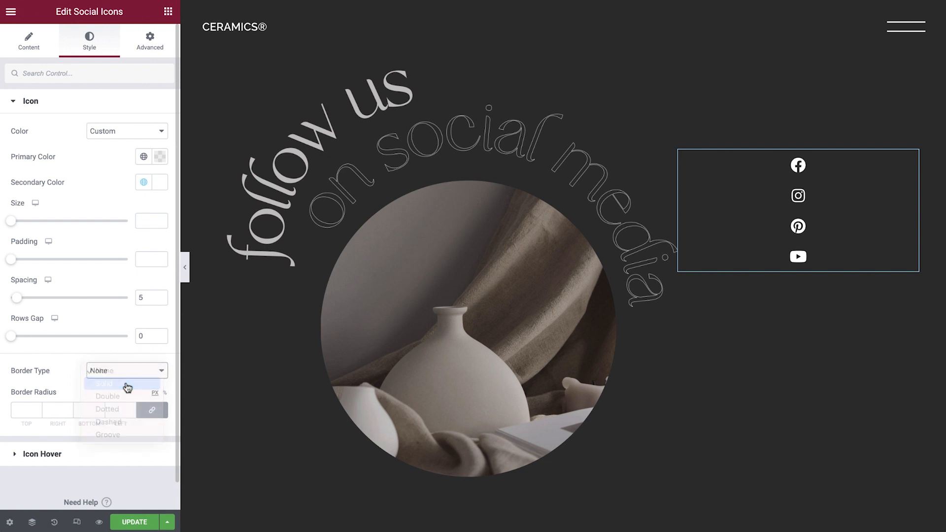
{"action": "left_click", "coordinate": [104, 384]}
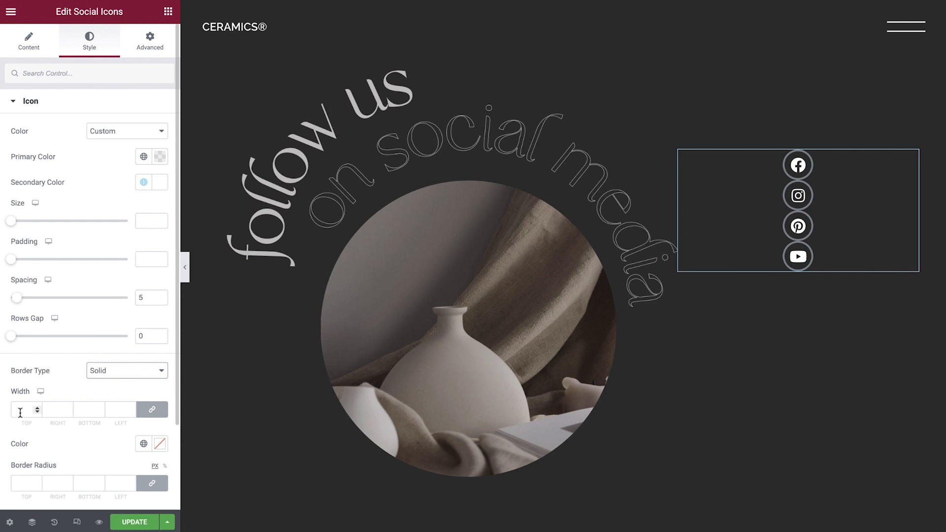
{"action": "type", "text": "1"}
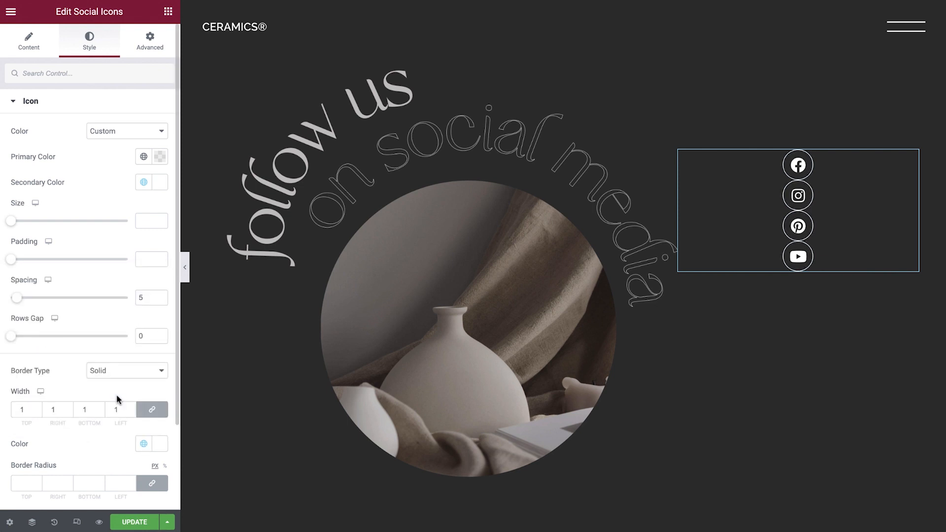
{"action": "mouse_move", "coordinate": [73, 465]}
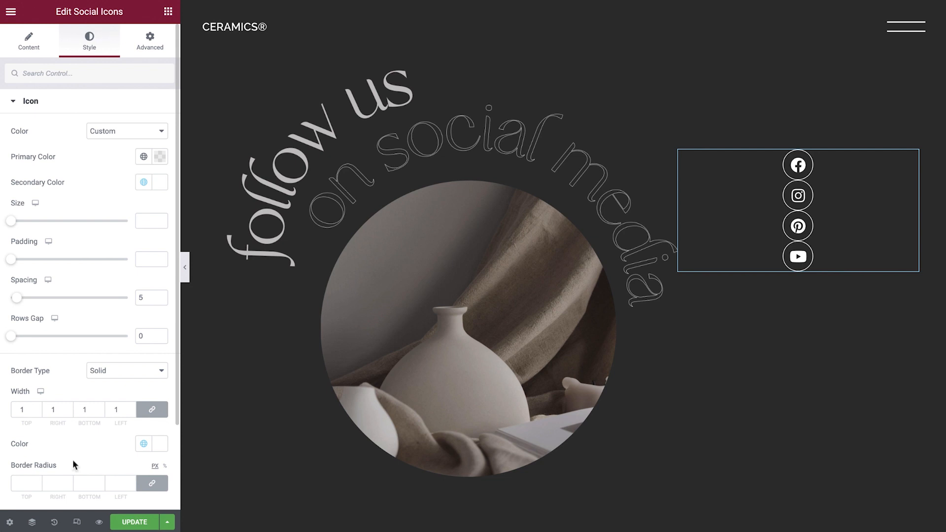
{"action": "mouse_move", "coordinate": [16, 234]}
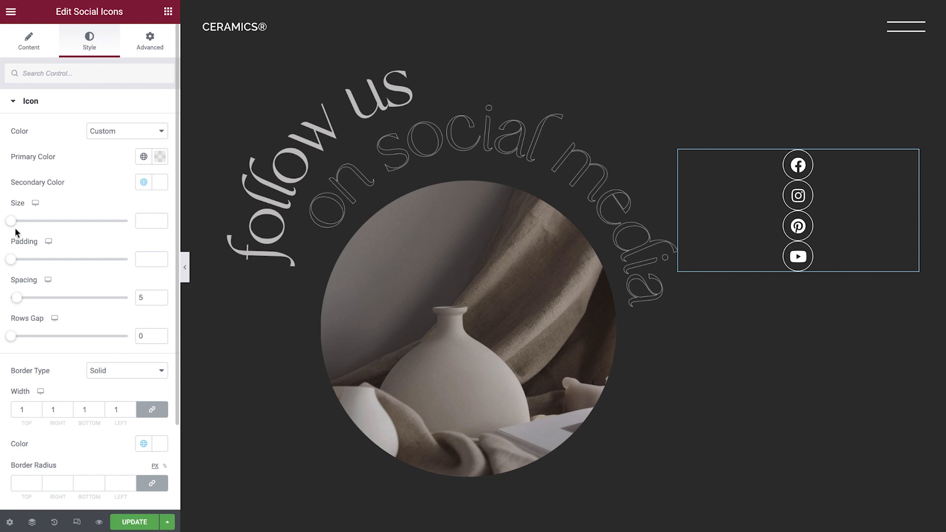
{"action": "mouse_move", "coordinate": [13, 224]}
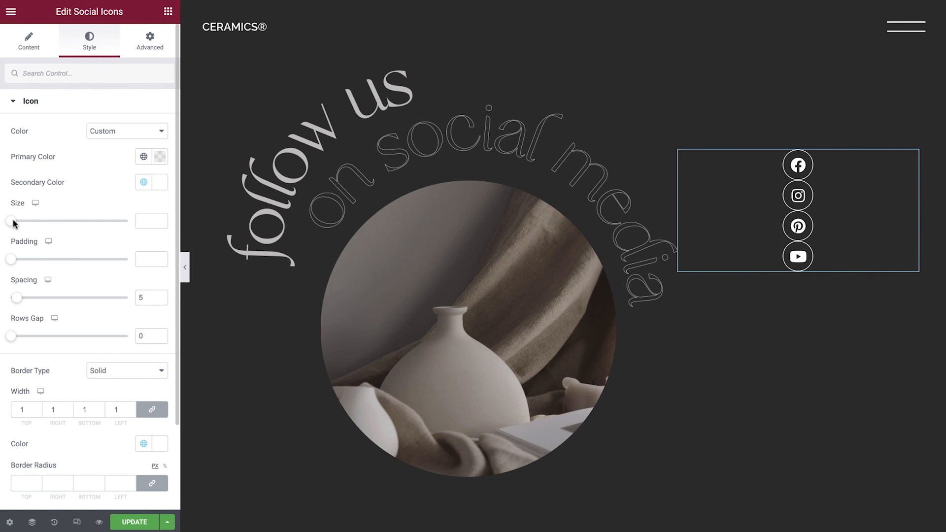
- Set the social icon size to 30 and the padding to 1.1
{"action": "left_click_drag", "start_coordinate": [11, 222], "coordinate": [18, 222]}
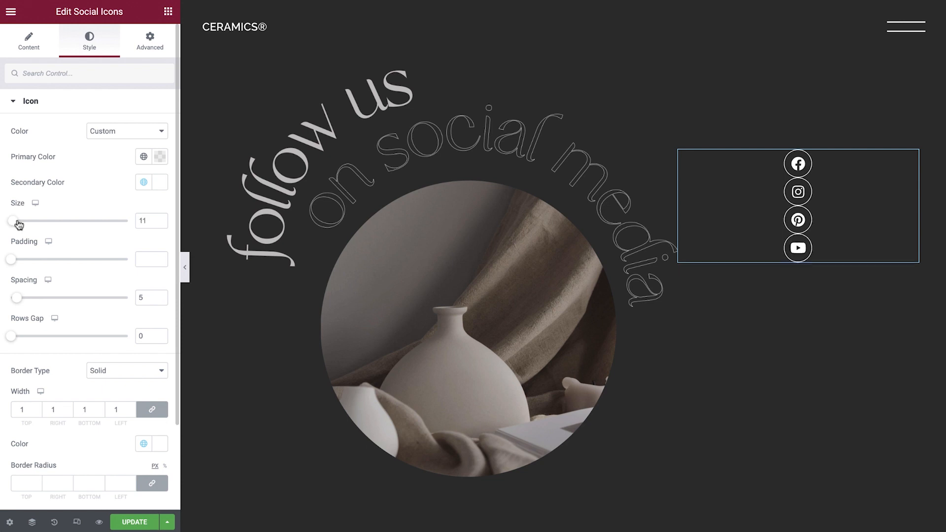
{"action": "left_click_drag", "start_coordinate": [17, 221], "coordinate": [31, 221]}
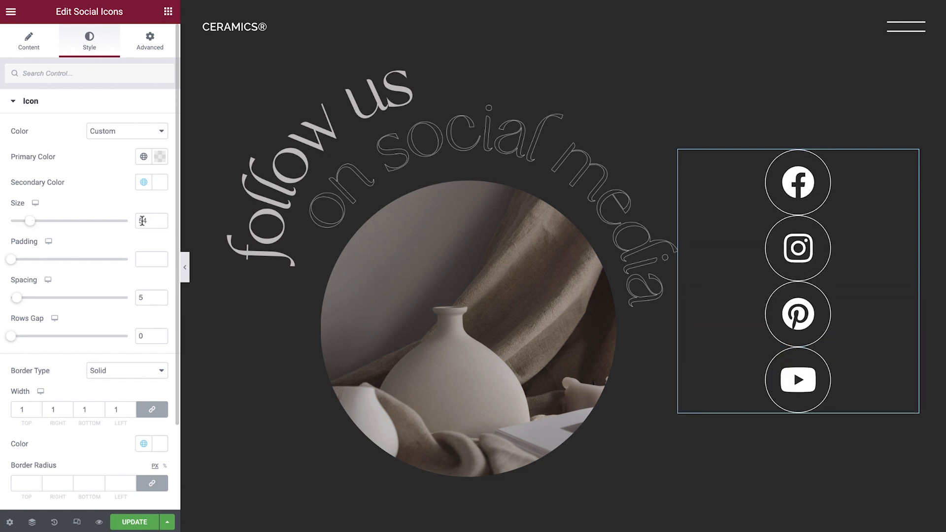
{"action": "type", "text": "30"}
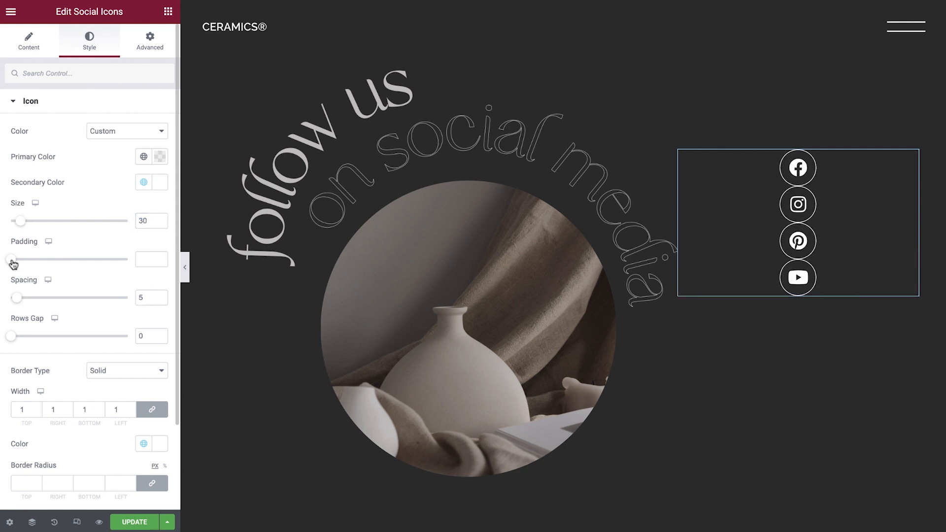
{"action": "left_click_drag", "start_coordinate": [10, 259], "coordinate": [33, 259]}
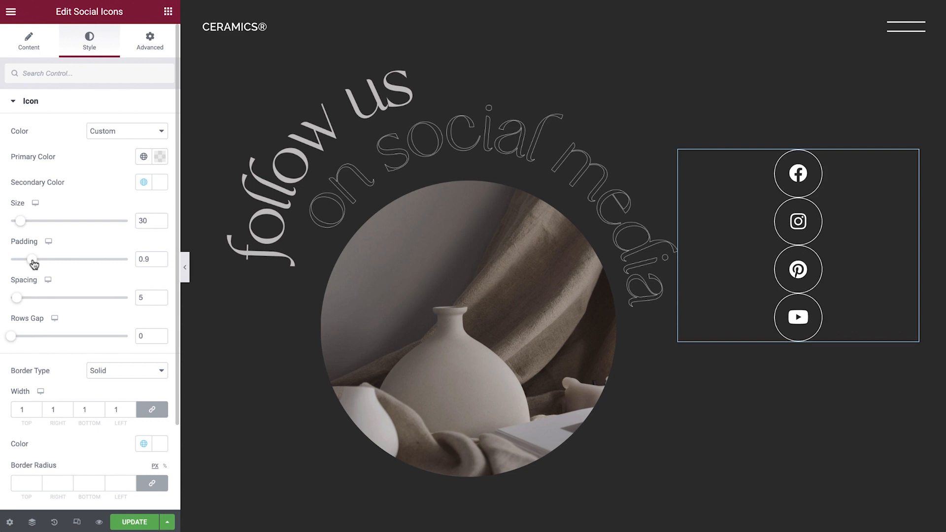
{"action": "left_click_drag", "start_coordinate": [33, 259], "coordinate": [37, 258]}
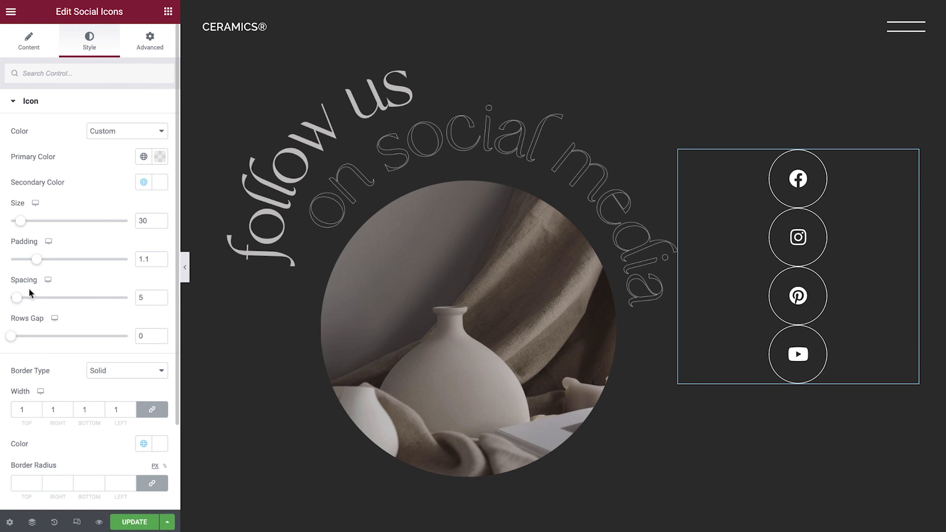
- Widen the Rows Gap between the stacked icons to 30
{"action": "left_click_drag", "start_coordinate": [10, 336], "coordinate": [32, 336]}
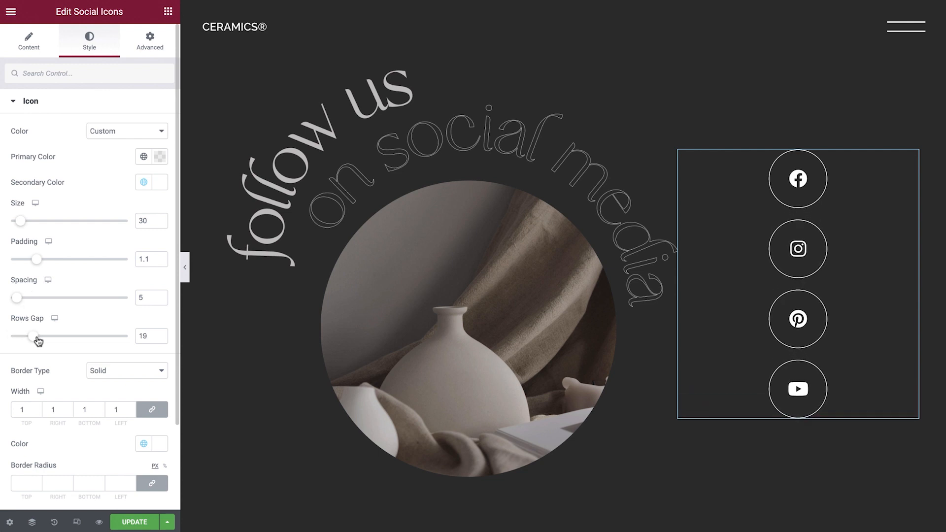
{"action": "left_click_drag", "start_coordinate": [30, 335], "coordinate": [48, 335]}
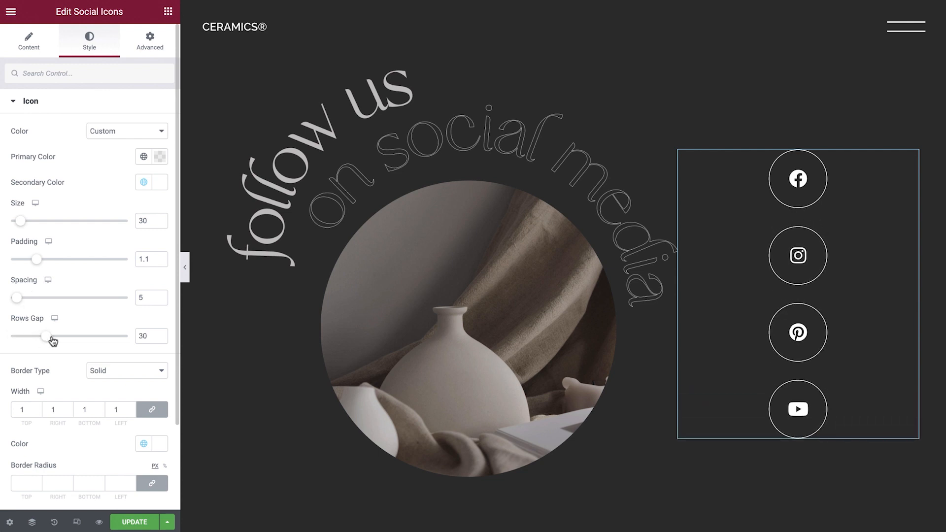
{"action": "left_click", "coordinate": [145, 336]}
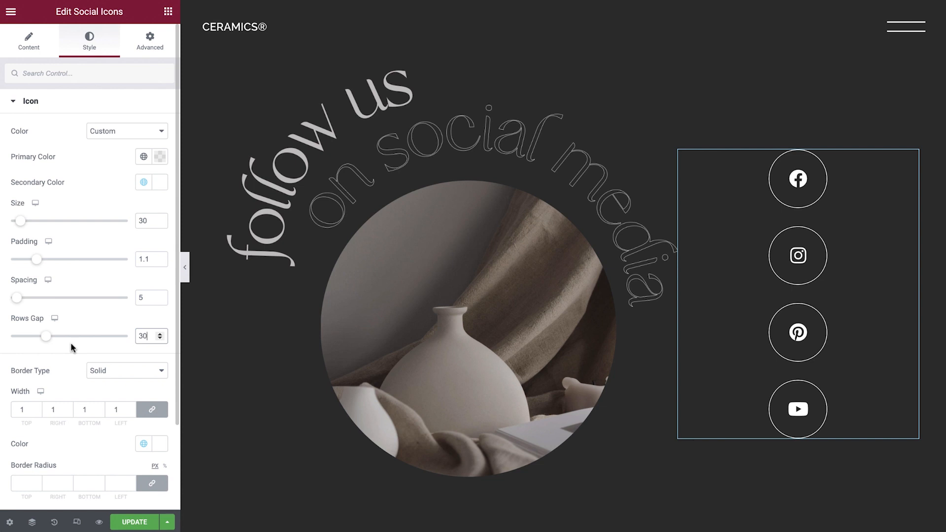
{"action": "left_click", "coordinate": [30, 101]}
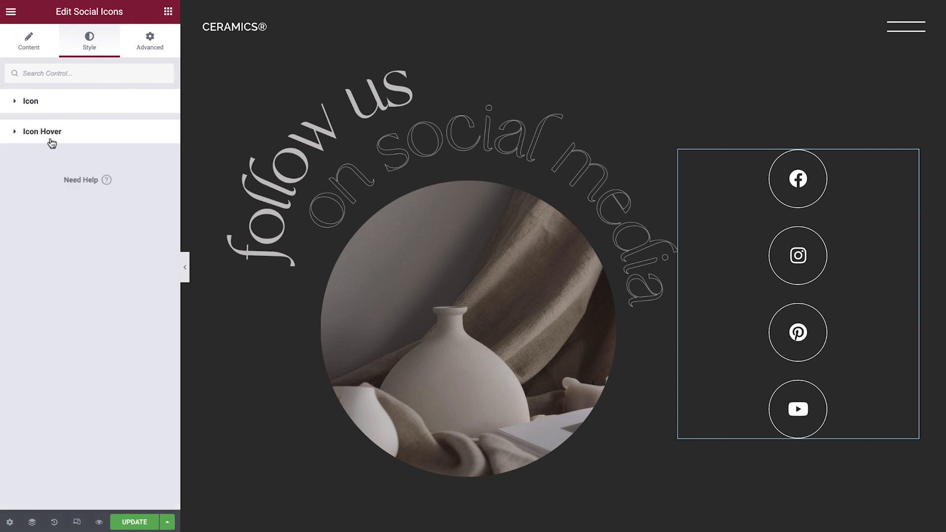
- Set the Icon Hover colours to light grey primary and dark secondary, with Shrink animation
{"action": "left_click", "coordinate": [42, 132]}
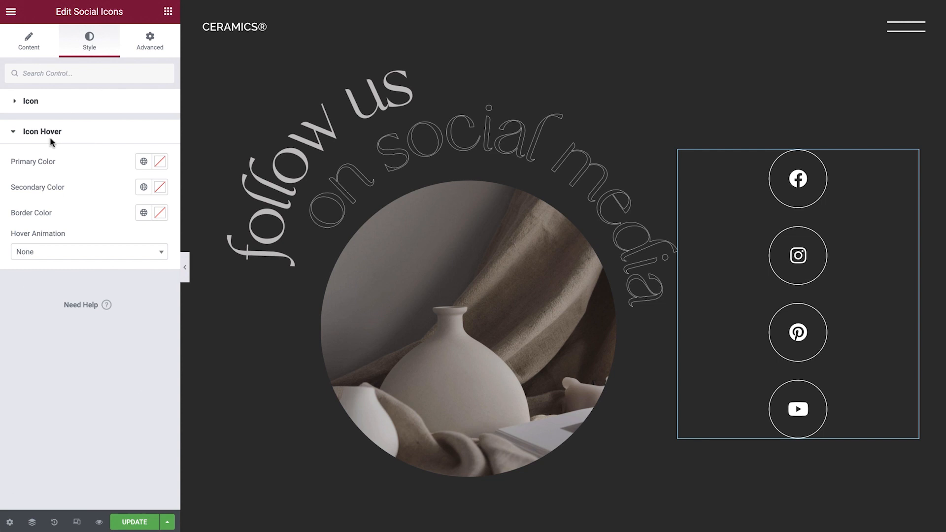
{"action": "left_click", "coordinate": [143, 161]}
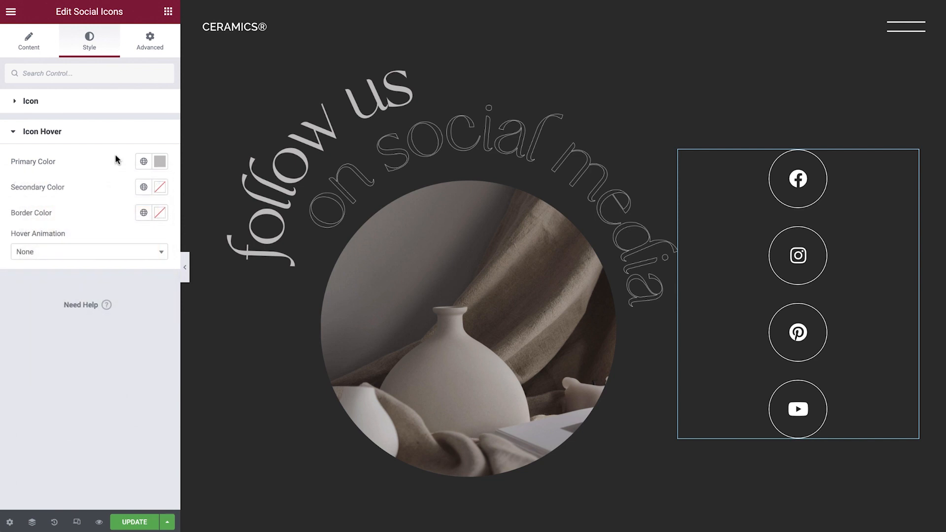
{"action": "left_click", "coordinate": [160, 187]}
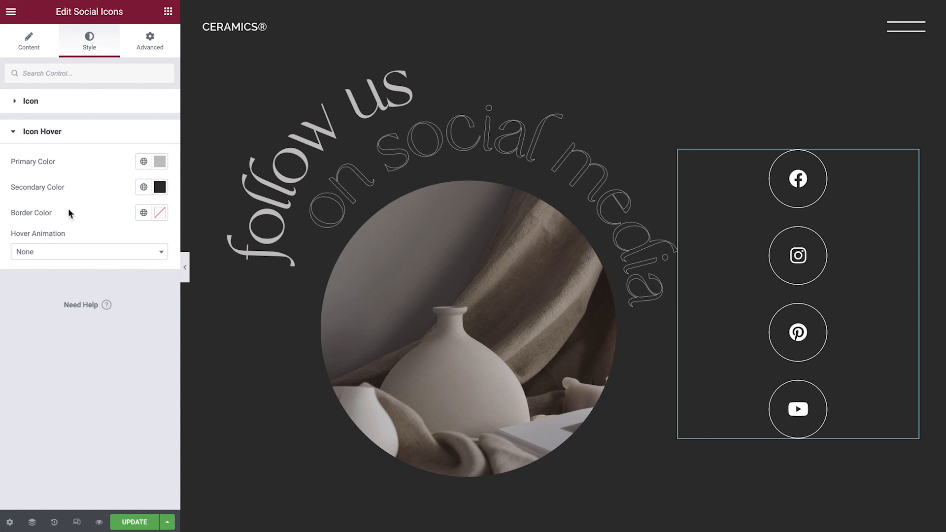
{"action": "mouse_move", "coordinate": [122, 258]}
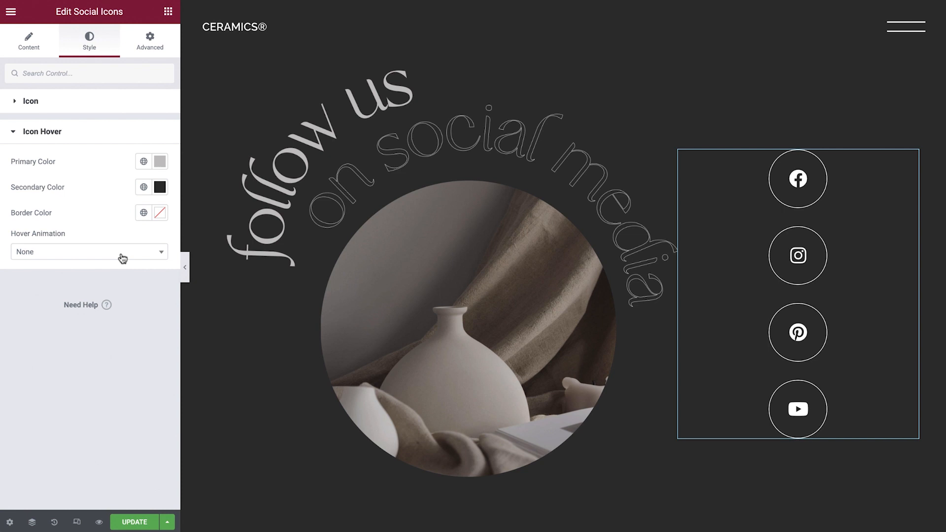
{"action": "left_click", "coordinate": [89, 253]}
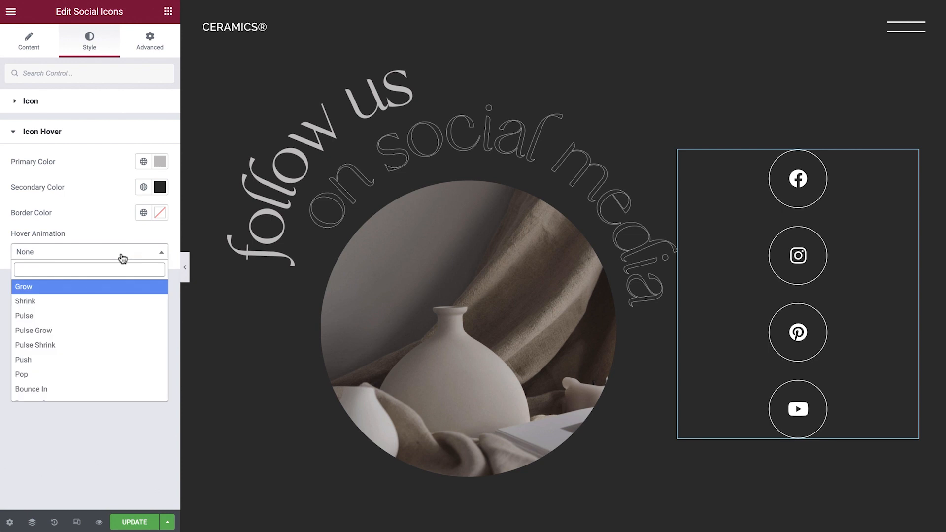
{"action": "mouse_move", "coordinate": [116, 303]}
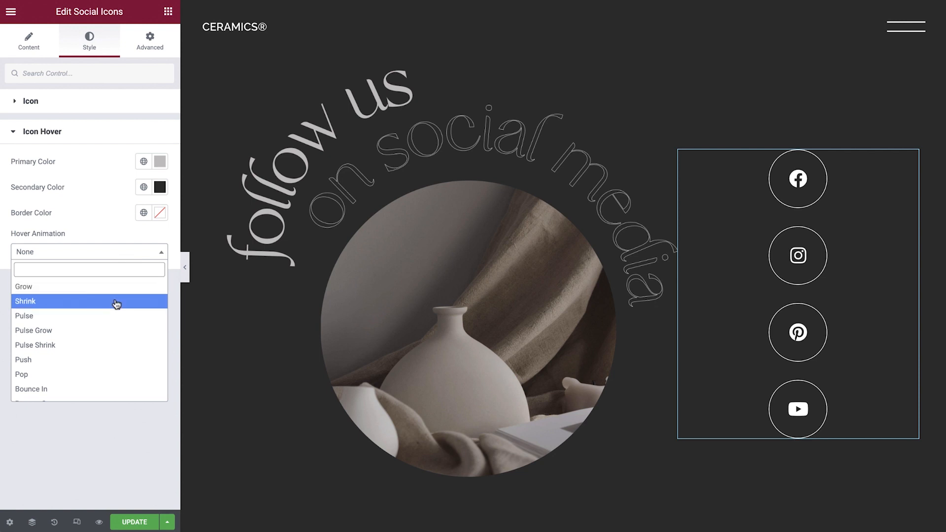
{"action": "left_click", "coordinate": [25, 301]}
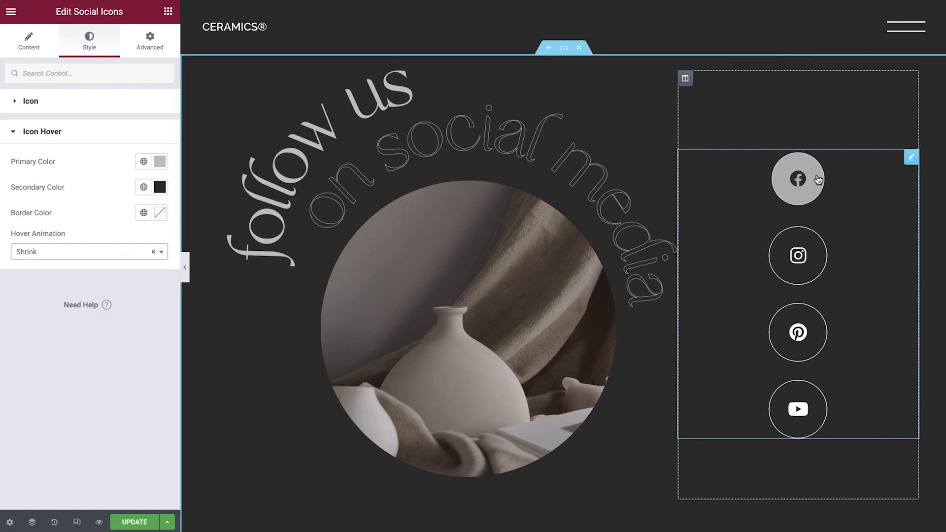
{"action": "mouse_move", "coordinate": [798, 332]}
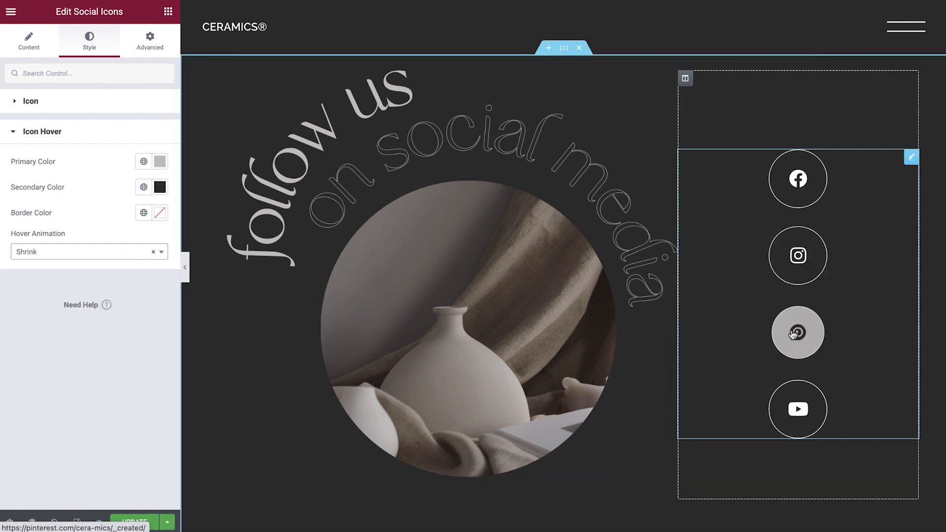
{"action": "mouse_move", "coordinate": [139, 403]}
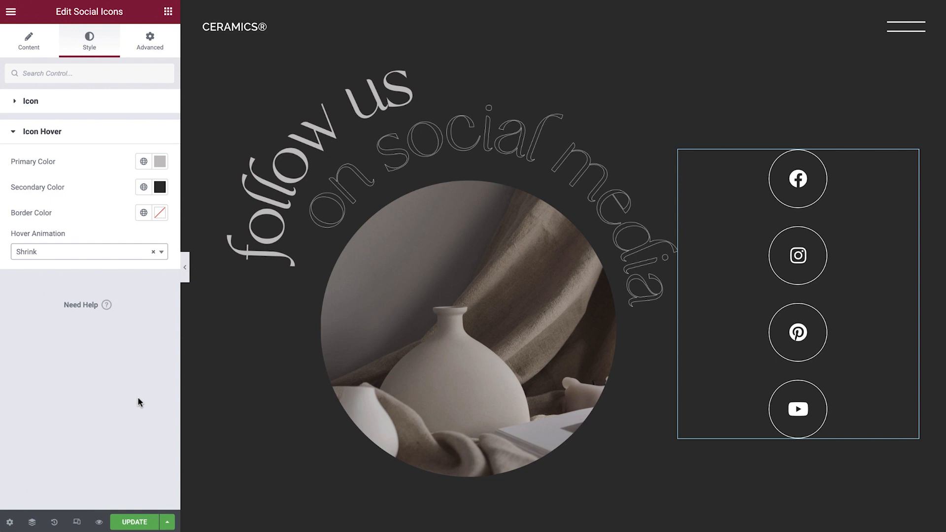
{"action": "mouse_move", "coordinate": [77, 522]}
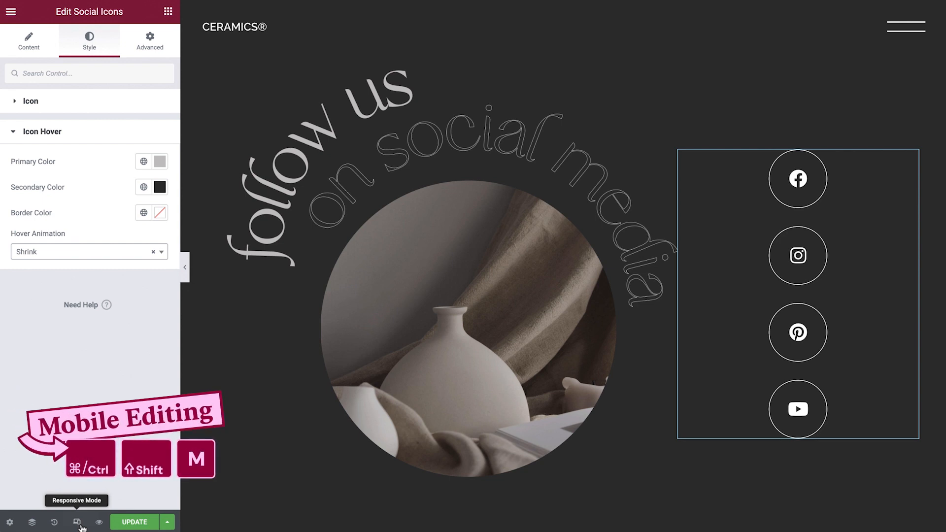
- Switch to the Tablet preview and set the tablet icon size to 18
{"action": "left_click", "coordinate": [77, 522]}
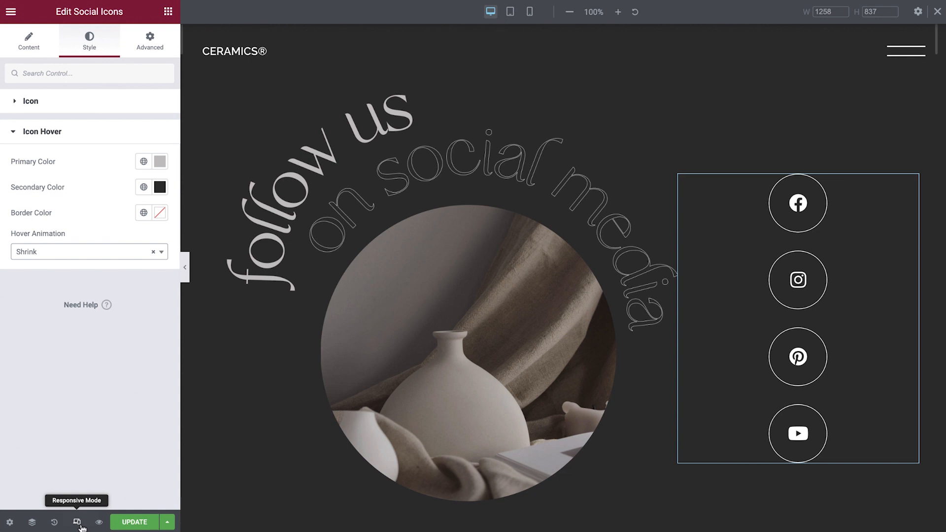
{"action": "mouse_move", "coordinate": [84, 523]}
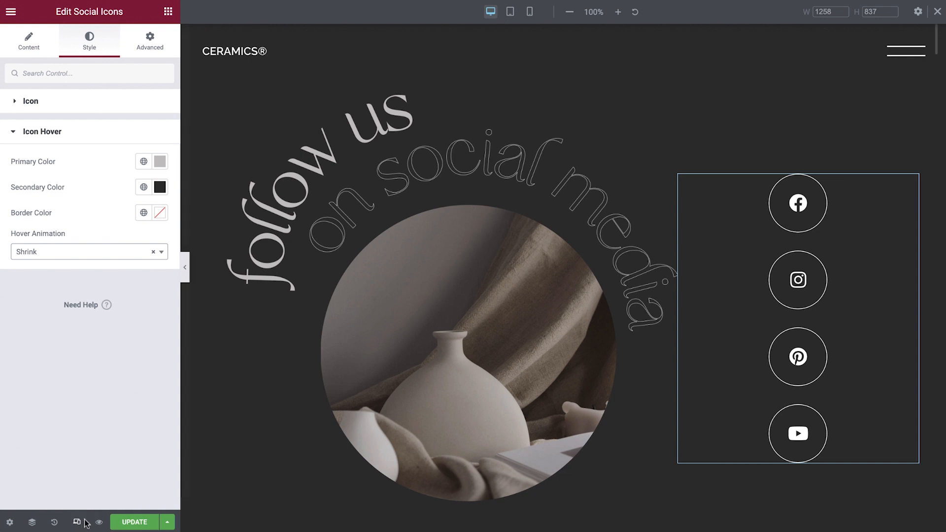
{"action": "mouse_move", "coordinate": [510, 11]}
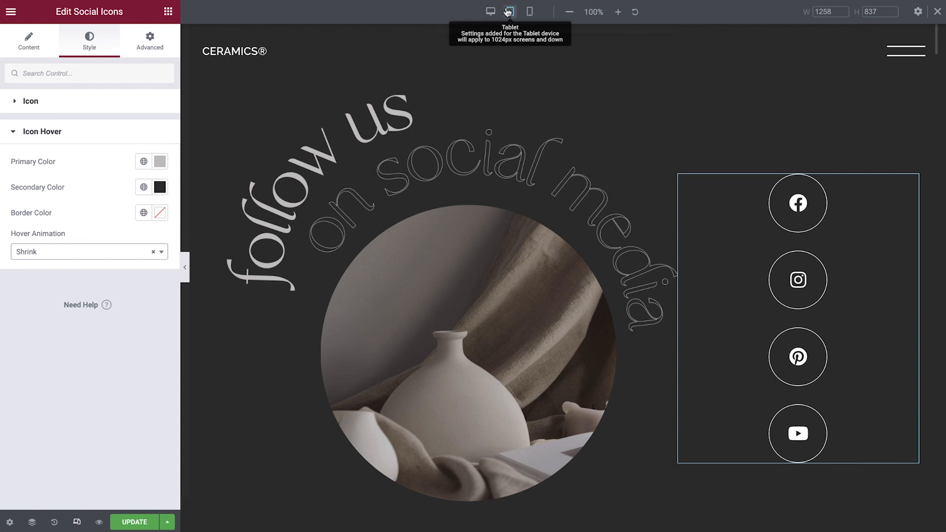
{"action": "left_click", "coordinate": [509, 11]}
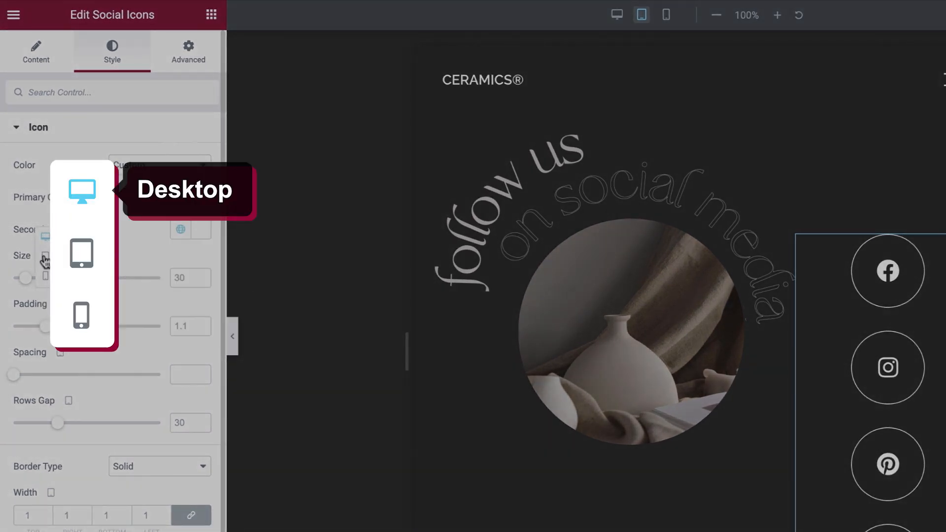
{"action": "left_click", "coordinate": [639, 14]}
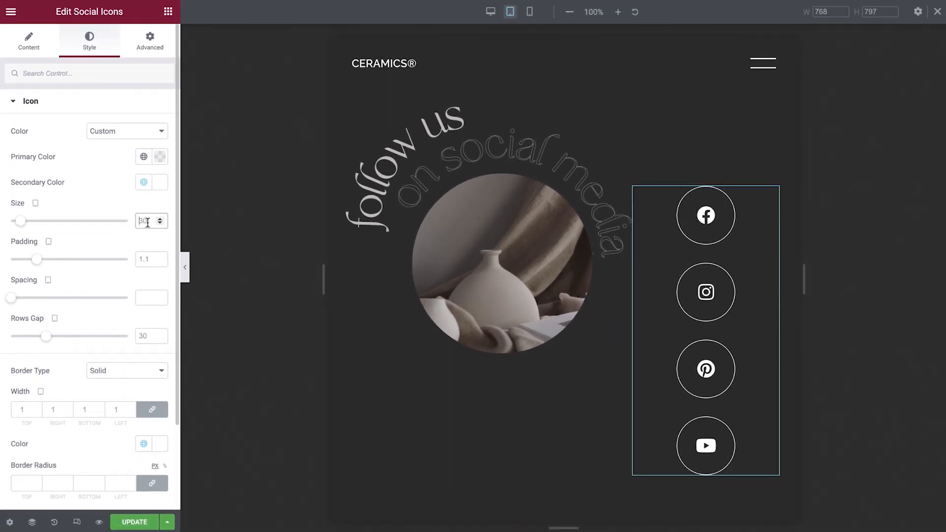
{"action": "type", "text": "18"}
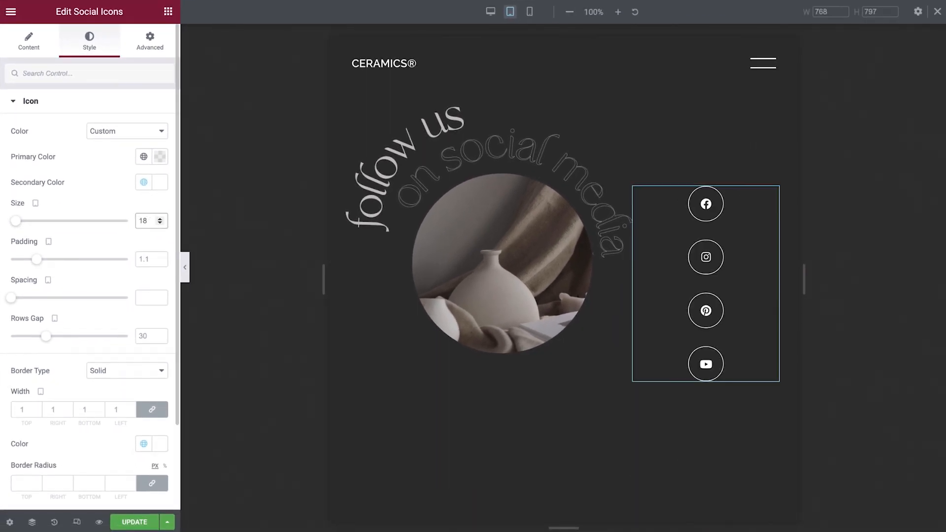
{"action": "left_click", "coordinate": [529, 11]}
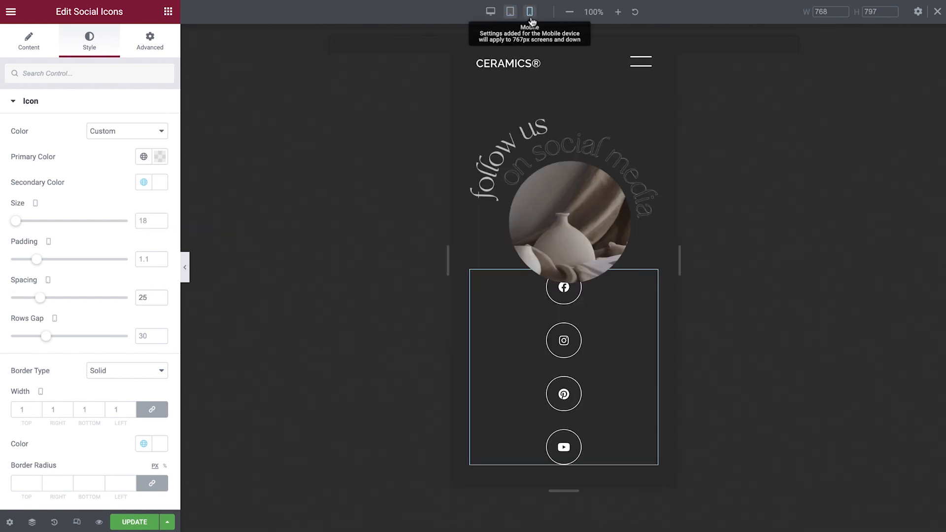
- In Mobile view, set Columns to 4 so the icons form one row
{"action": "left_click", "coordinate": [28, 40]}
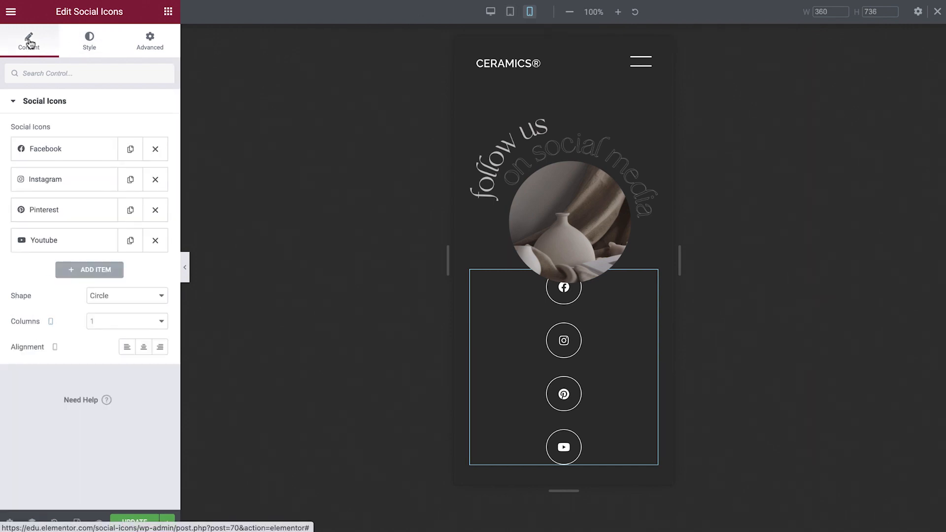
{"action": "left_click", "coordinate": [125, 321]}
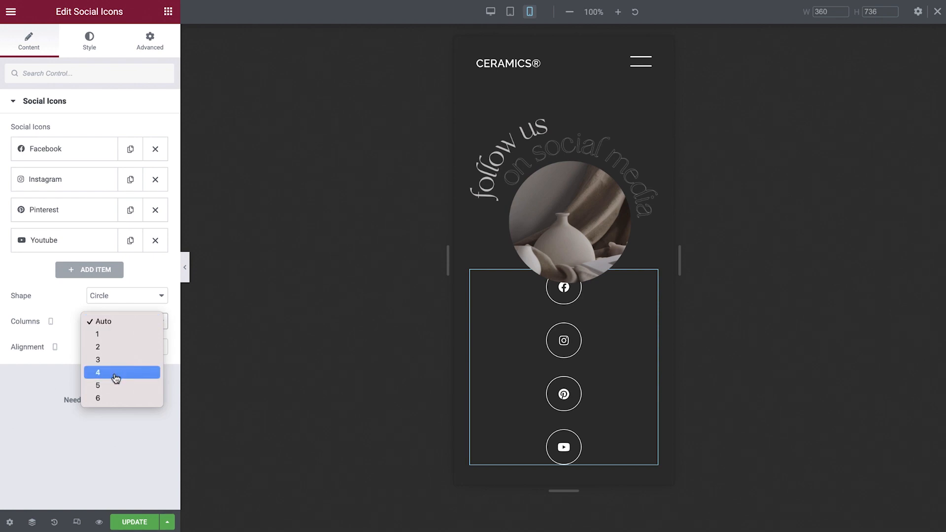
{"action": "left_click", "coordinate": [98, 373]}
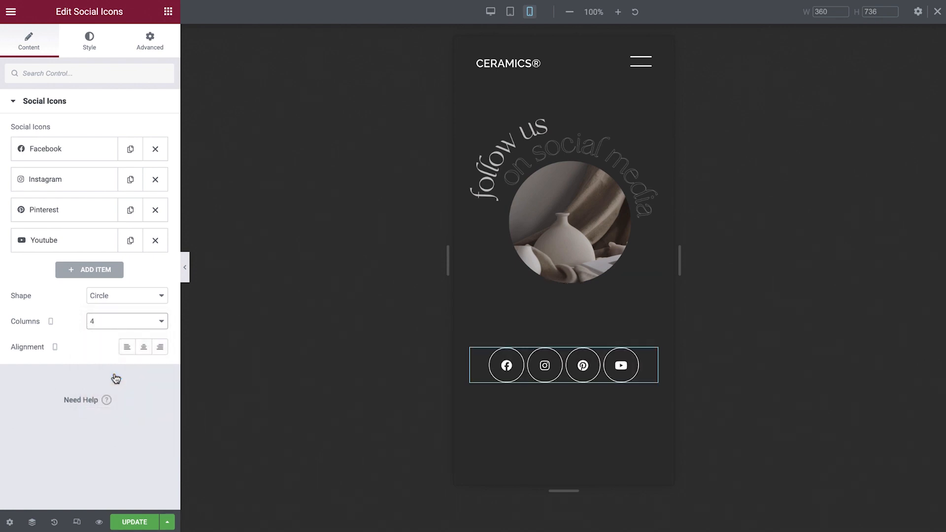
{"action": "left_click", "coordinate": [89, 41]}
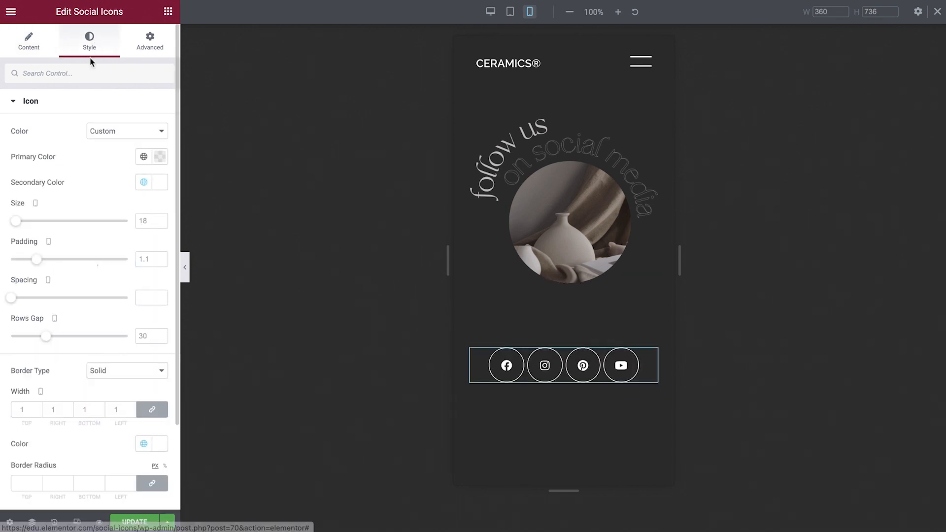
{"action": "left_click_drag", "start_coordinate": [10, 298], "coordinate": [42, 298]}
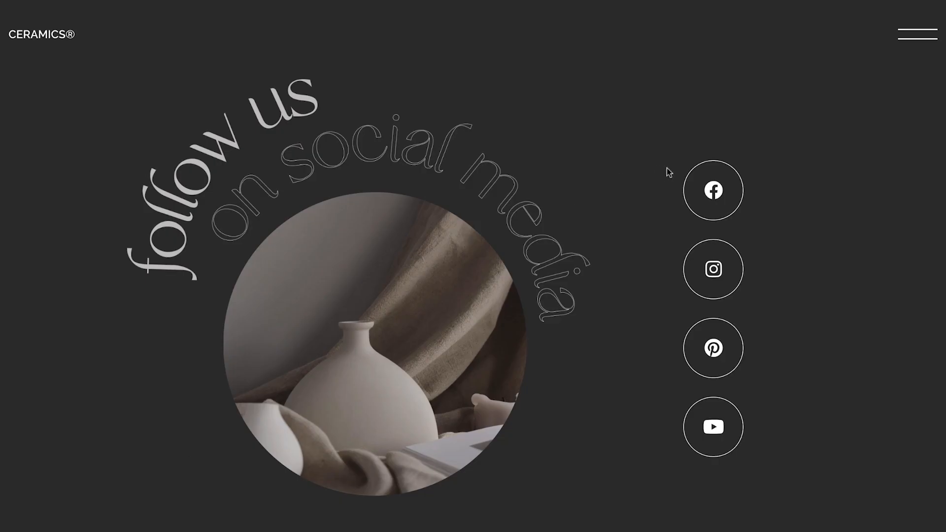
{"action": "mouse_move", "coordinate": [710, 397]}
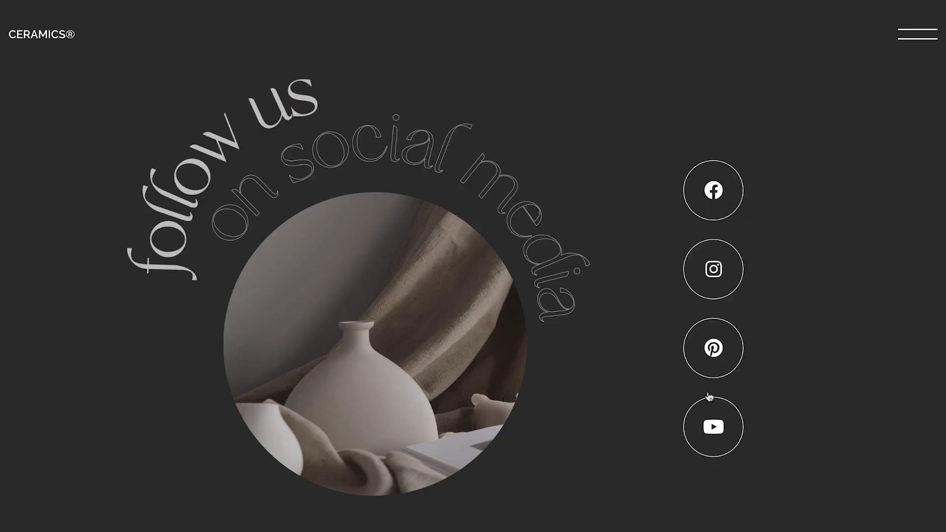
{"action": "mouse_move", "coordinate": [713, 427]}
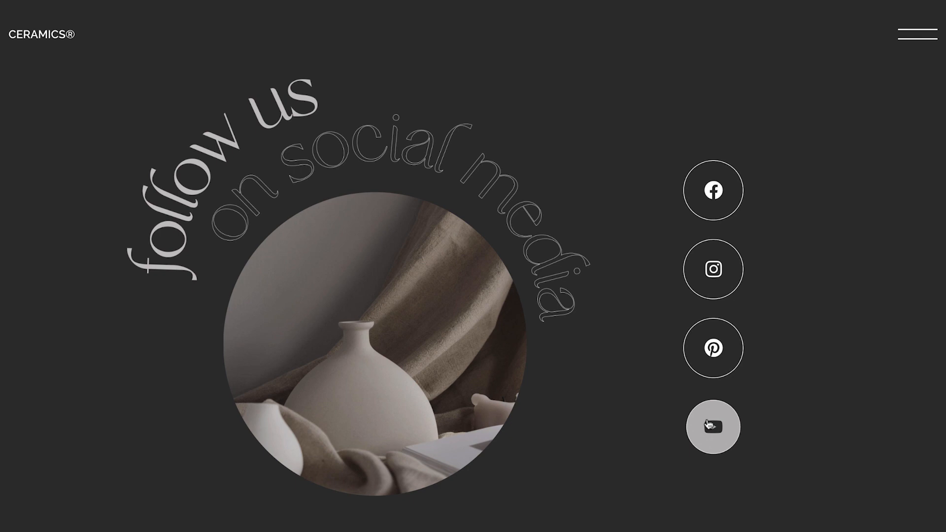